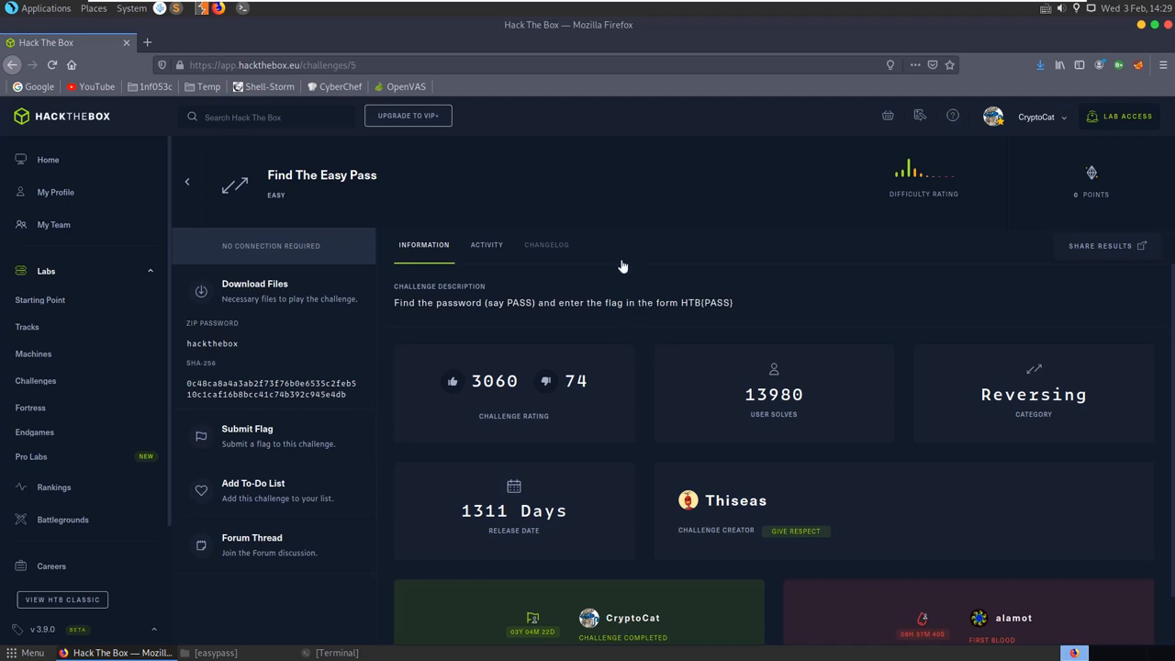
mouse_move(356, 193)
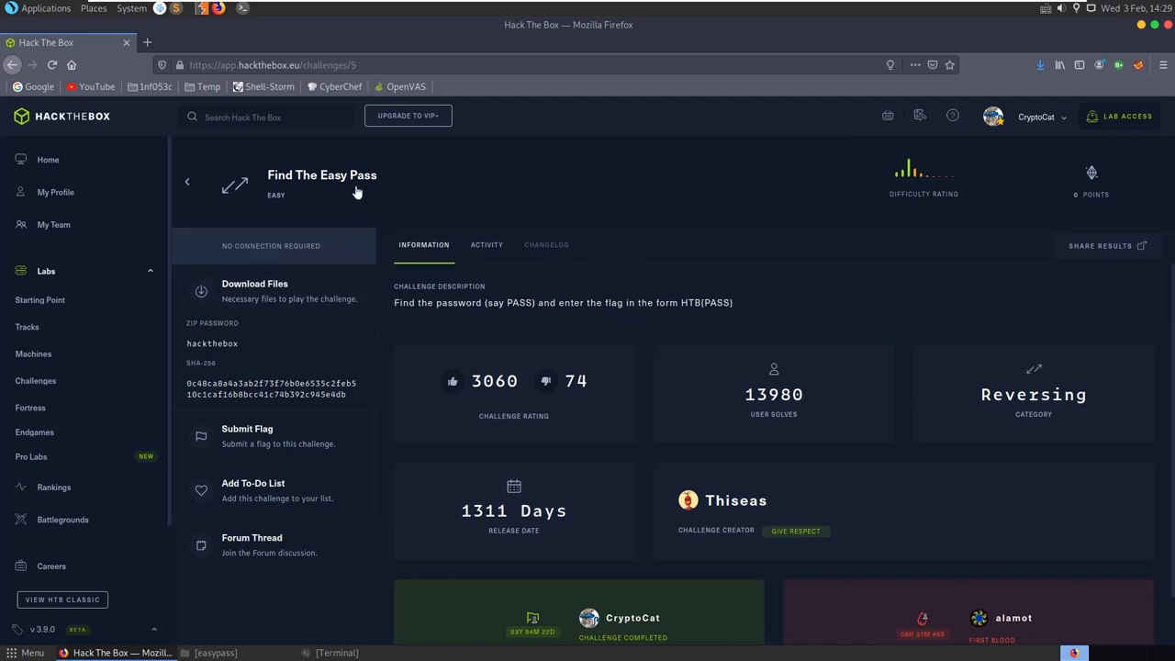
mouse_move(156, 127)
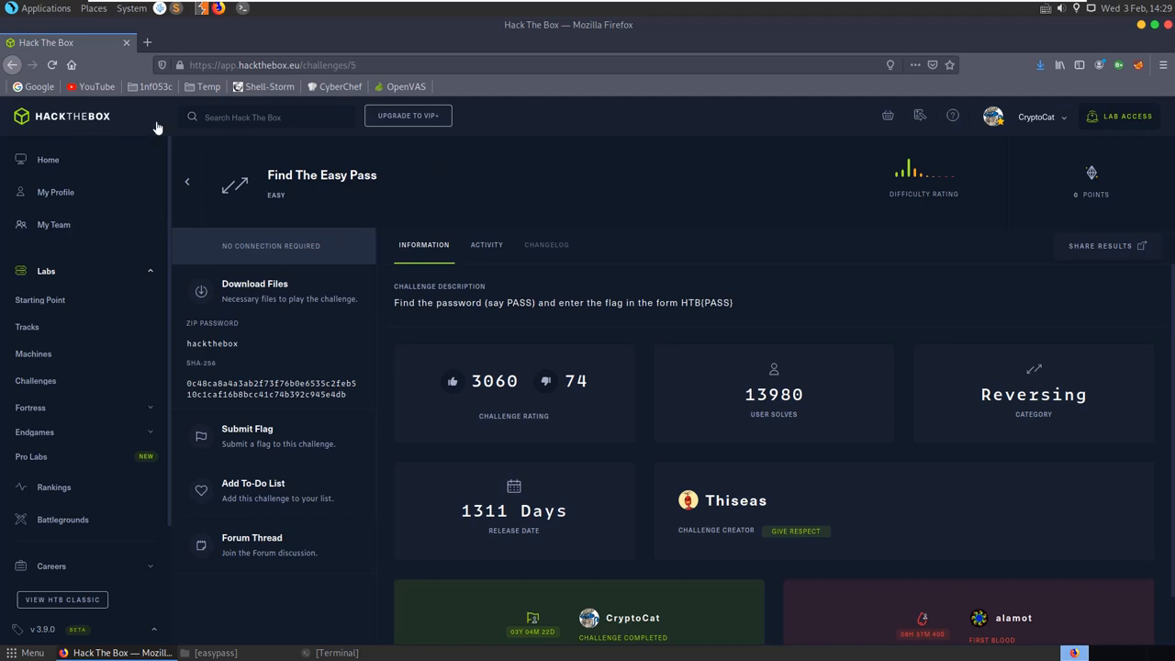
Identify EasyPass.exe as a 32-bit Windows GUI executable with 'file EasyPass.exe'.
double_click(362, 176)
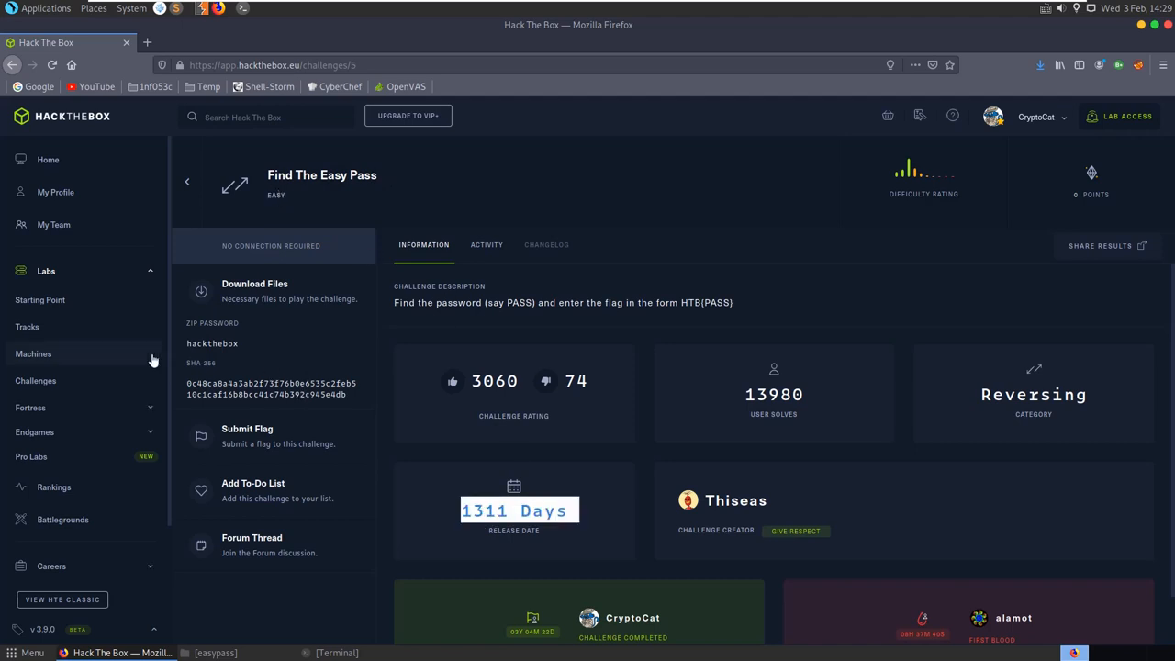
mouse_move(349, 349)
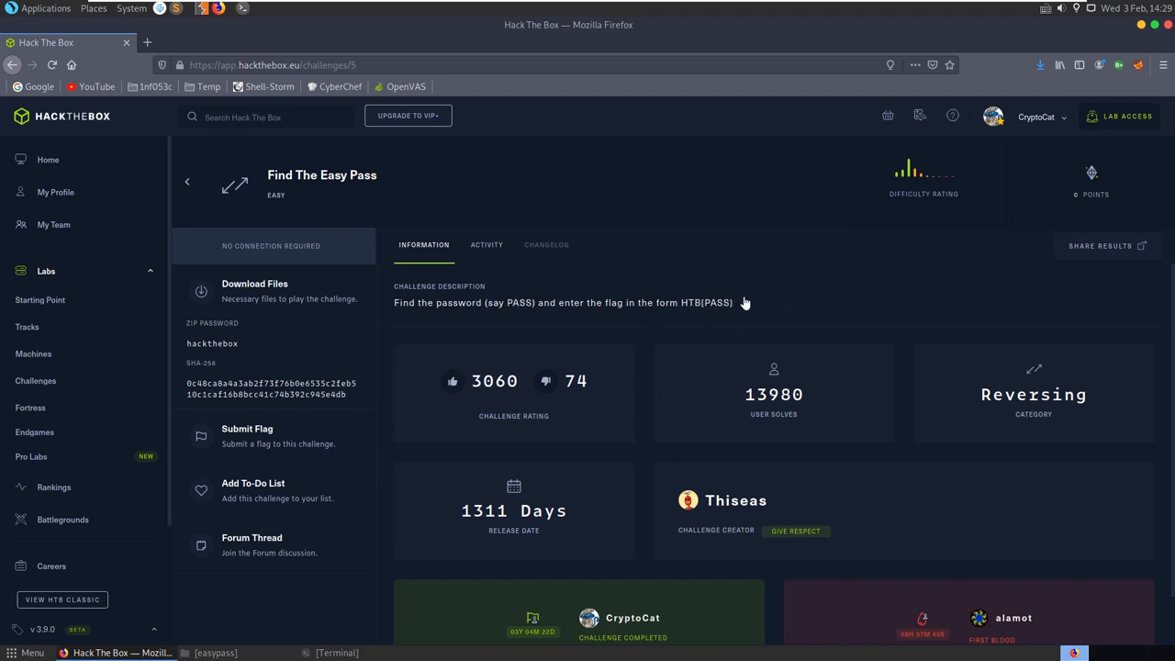
mouse_move(646, 323)
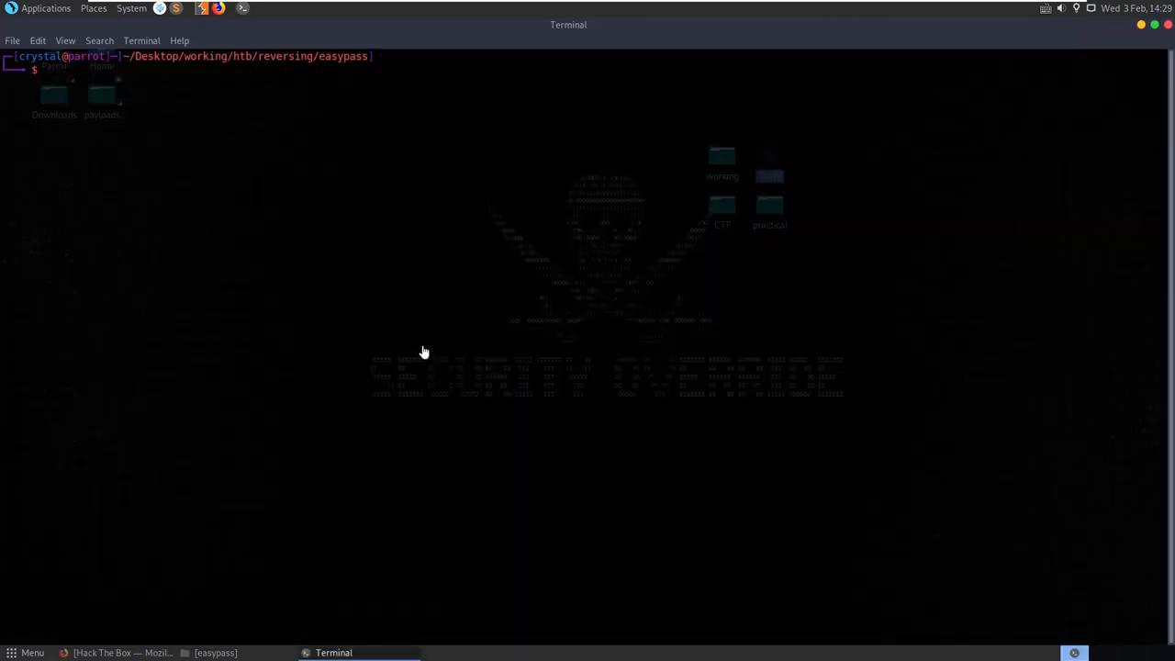
type("file EasyPass.exe")
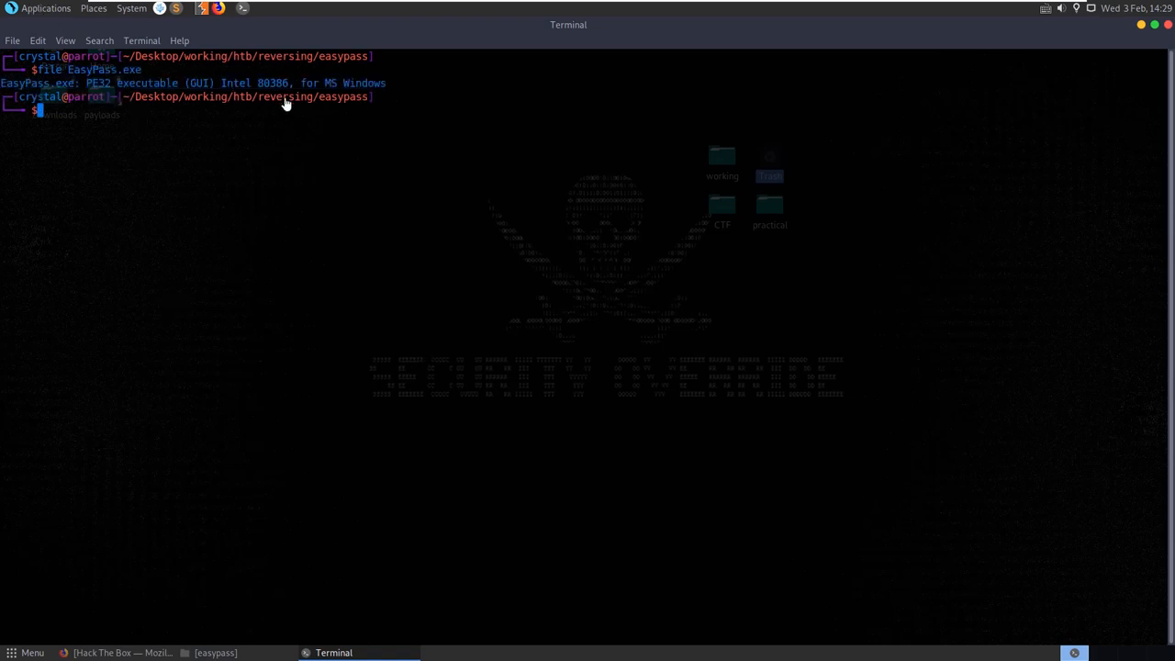
mouse_move(452, 140)
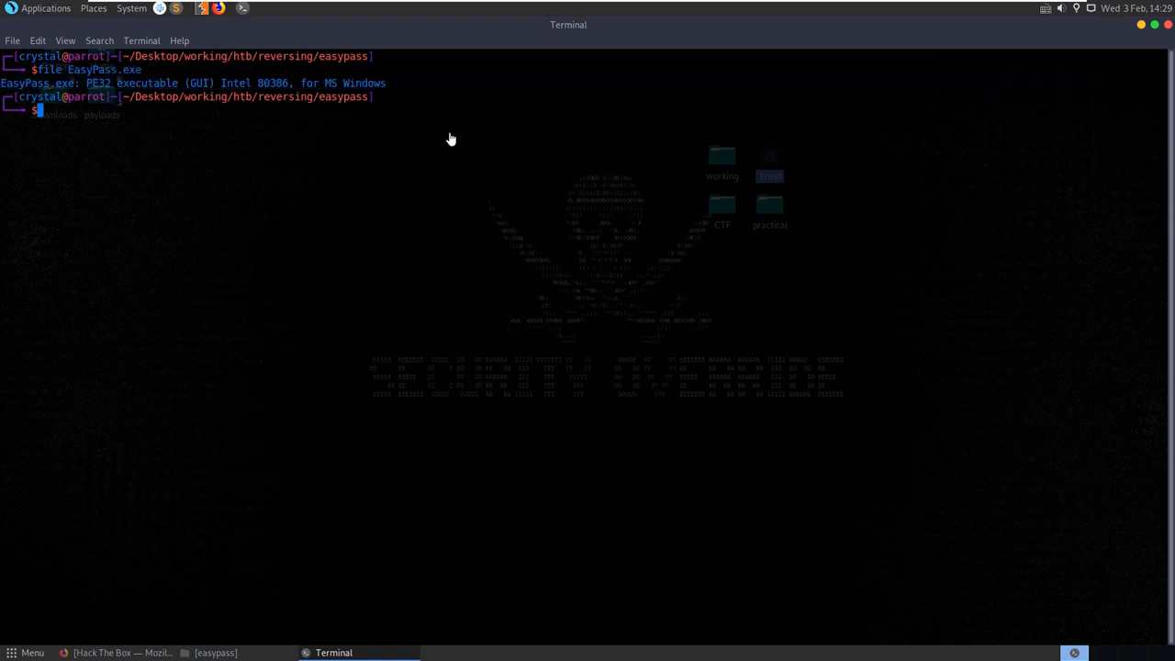
List strings of 10+ characters with 'strings -n 10 EasyPass.exe', scroll through them, then clear the terminal.
type("strings -n")
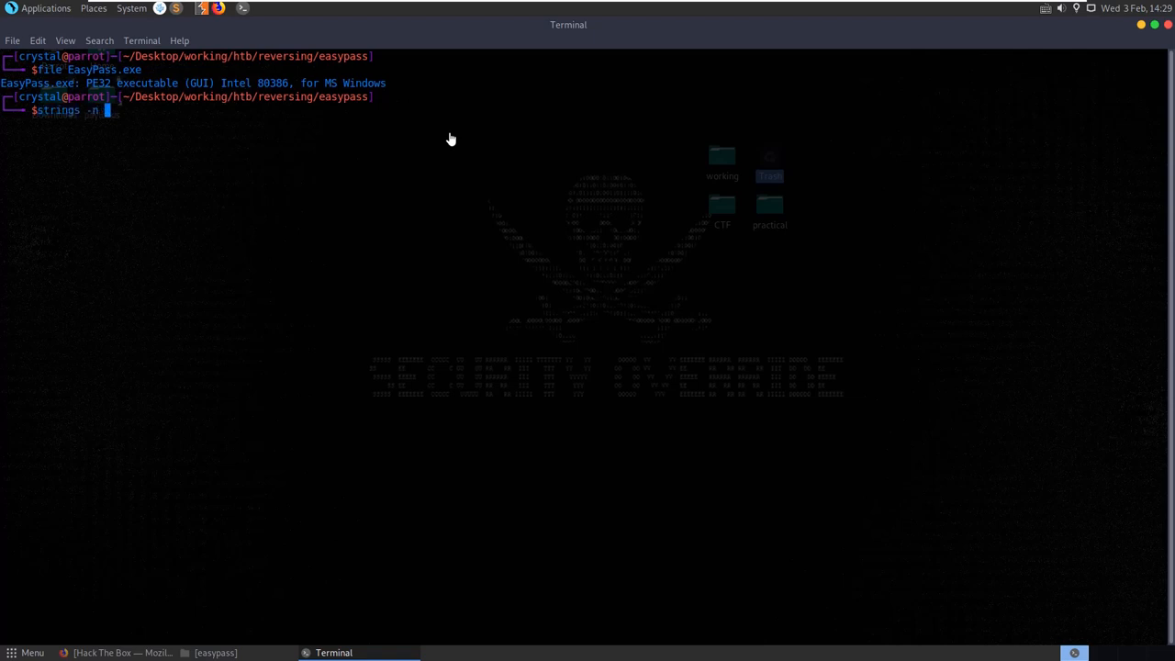
type("10")
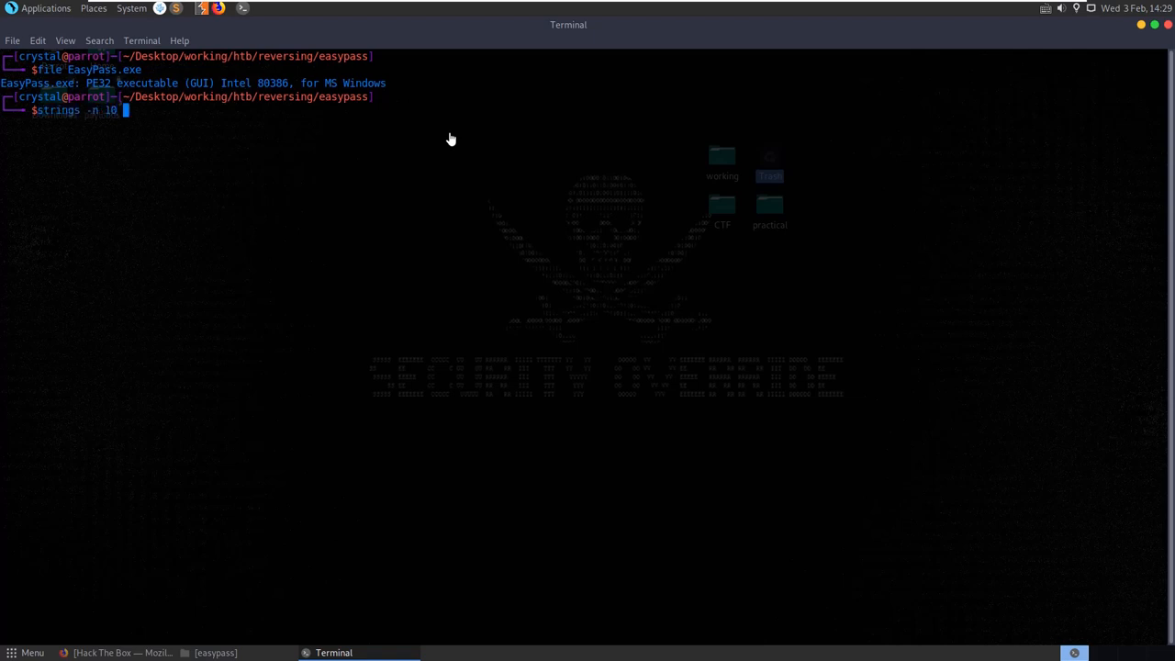
key("Return")
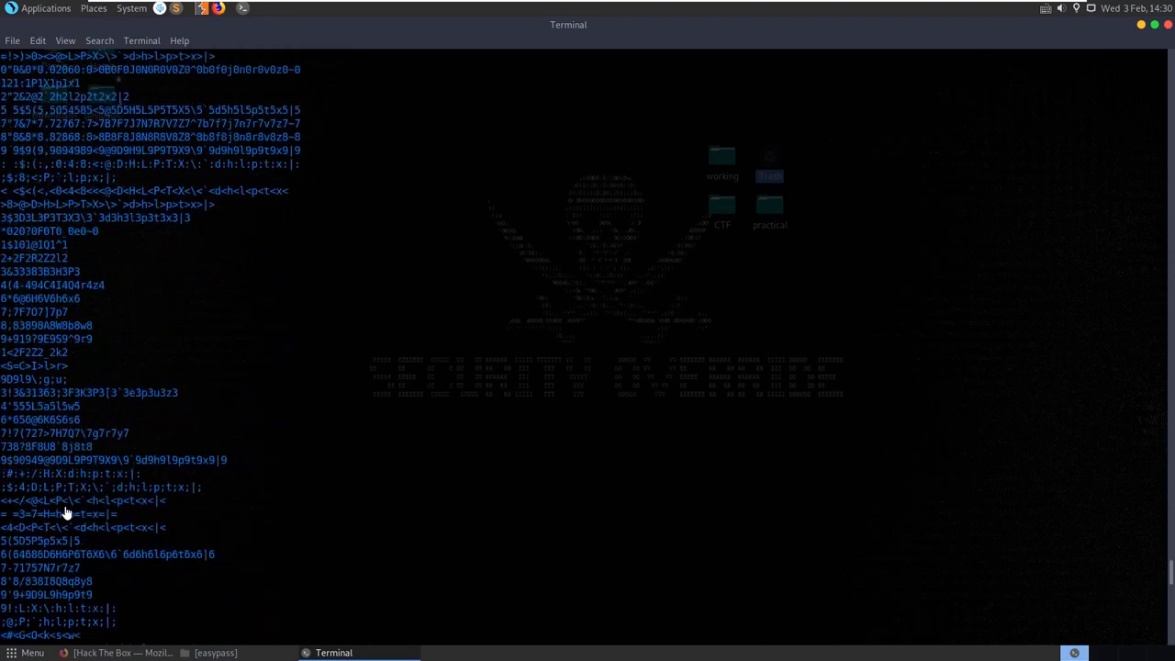
scroll("down", 3)
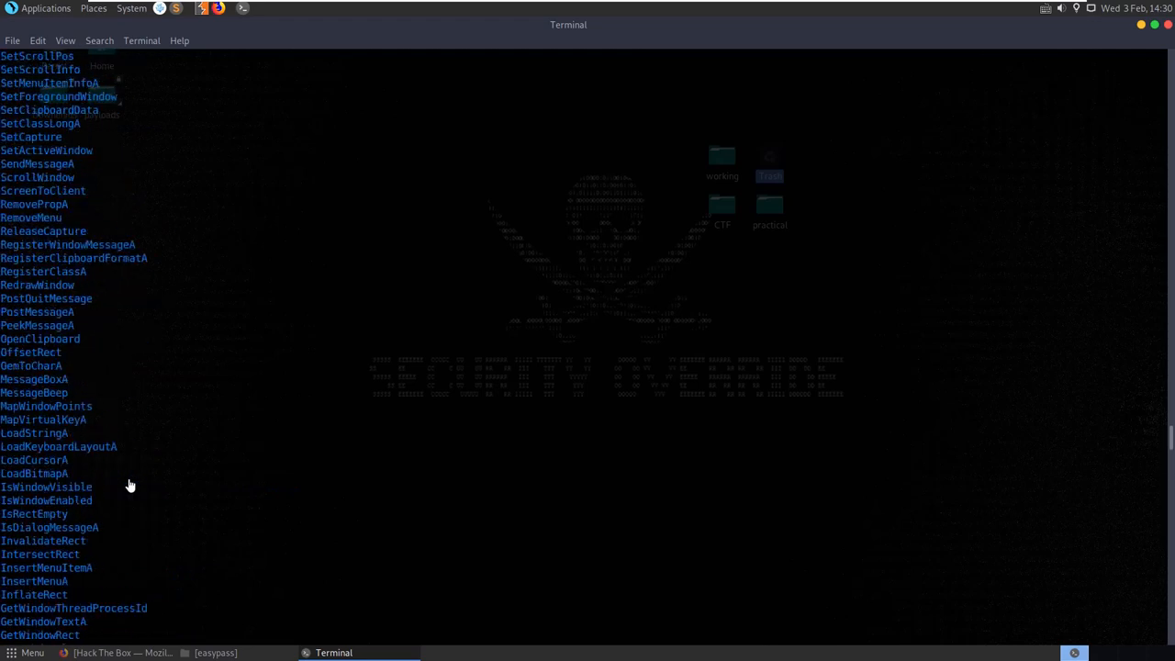
scroll("down", 3)
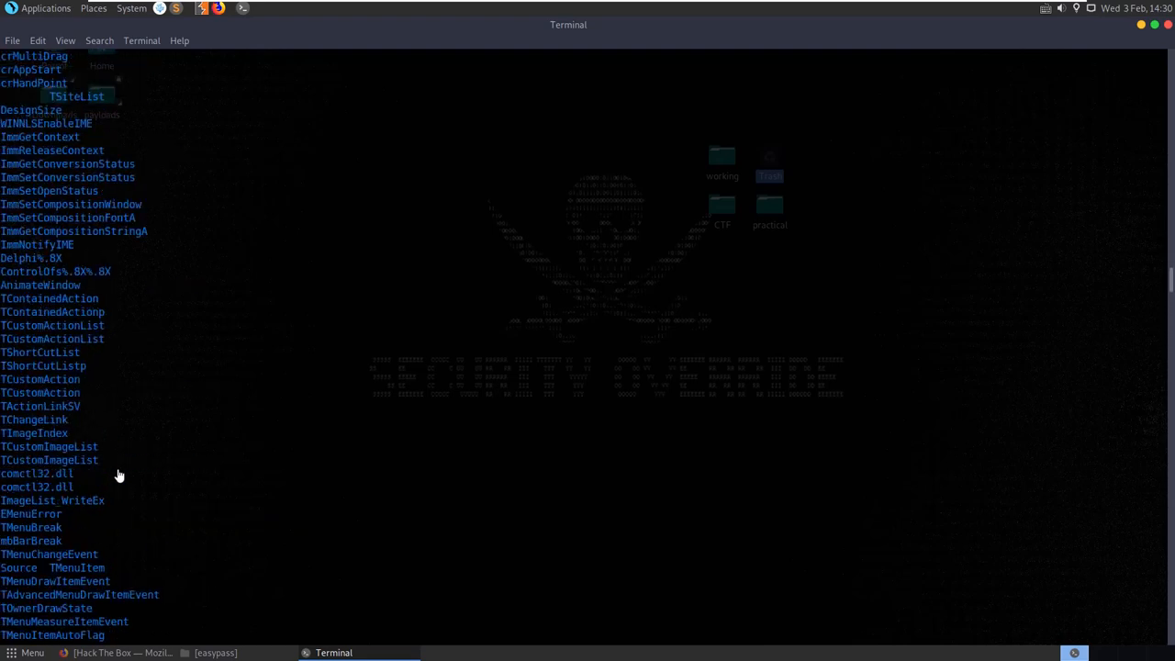
scroll("down", 3)
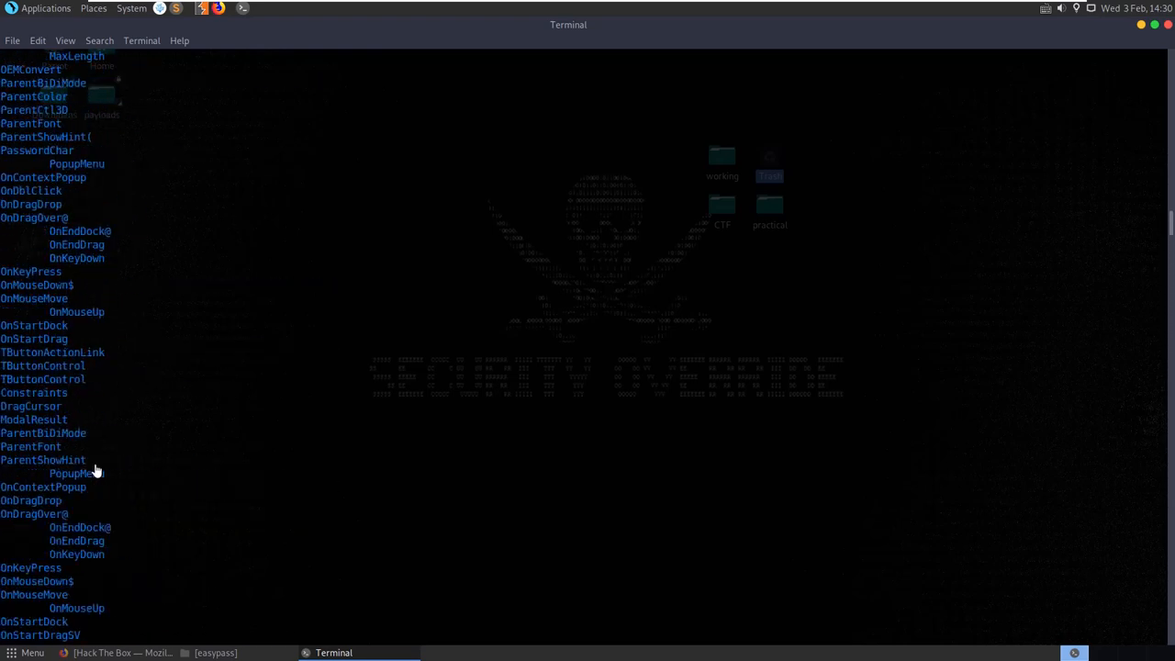
right_click(91, 469)
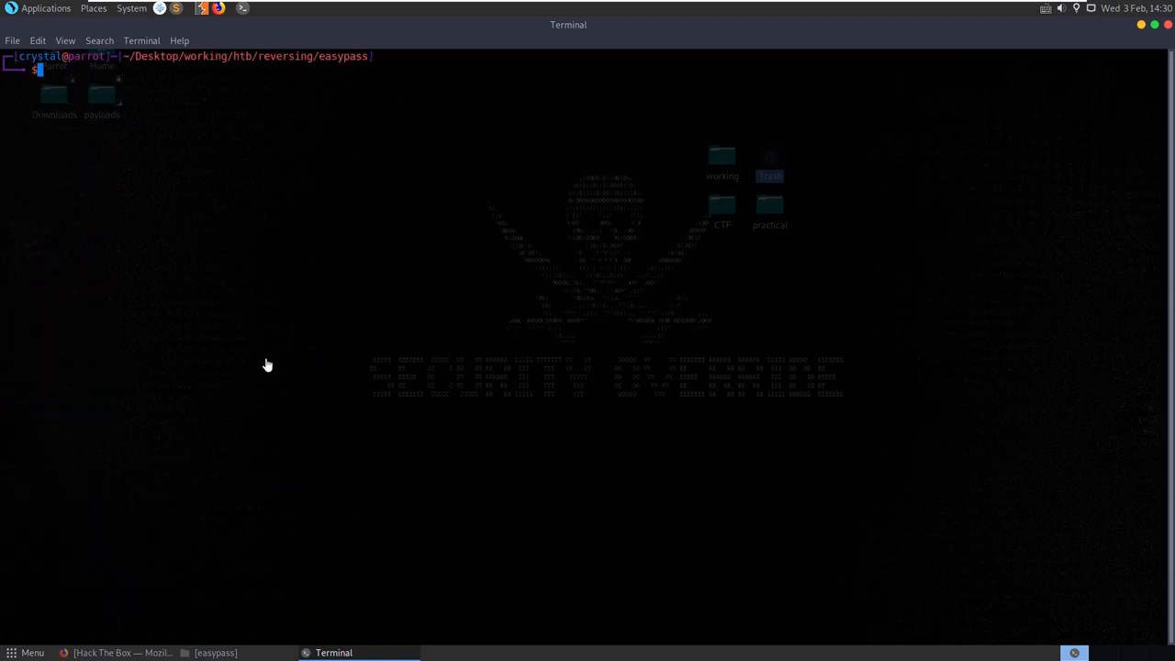
Run EasyPass.exe under Wine, try 'pass' in the Enter Password field, then close the window.
type("wine EasyPass.exe")
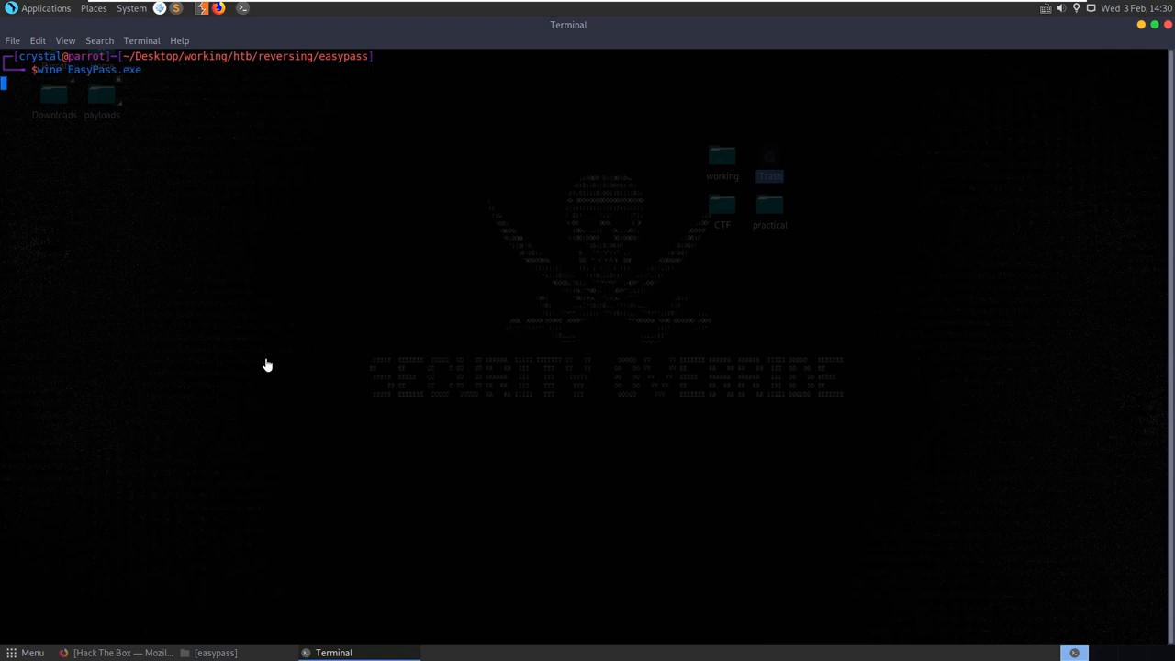
key("Return")
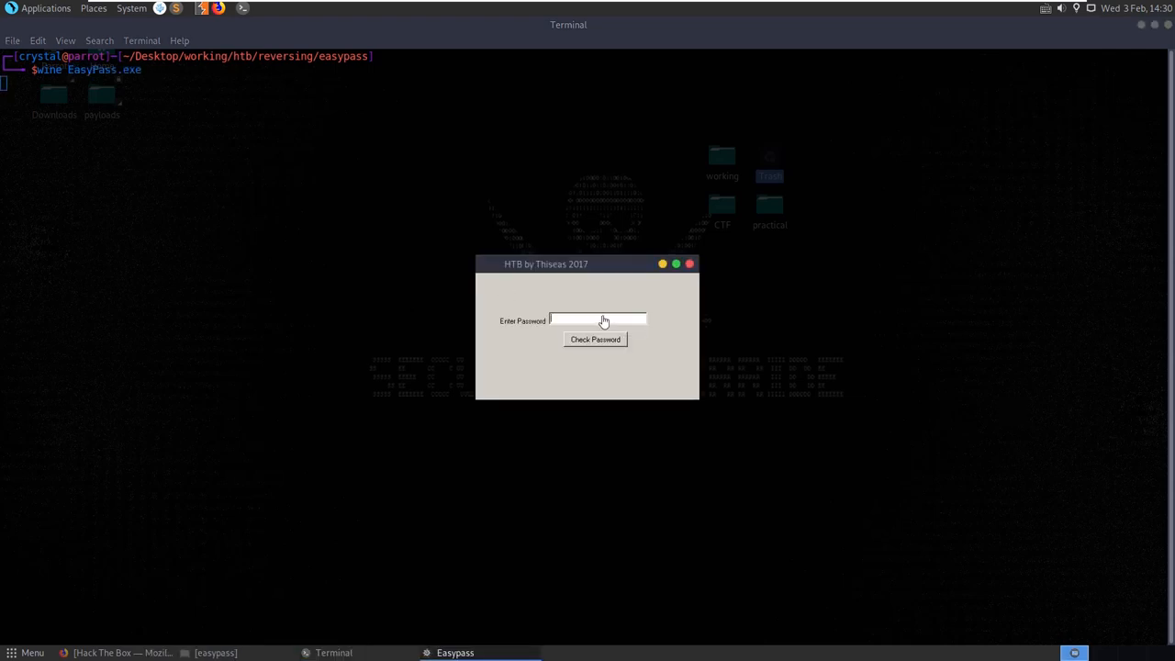
type("pass")
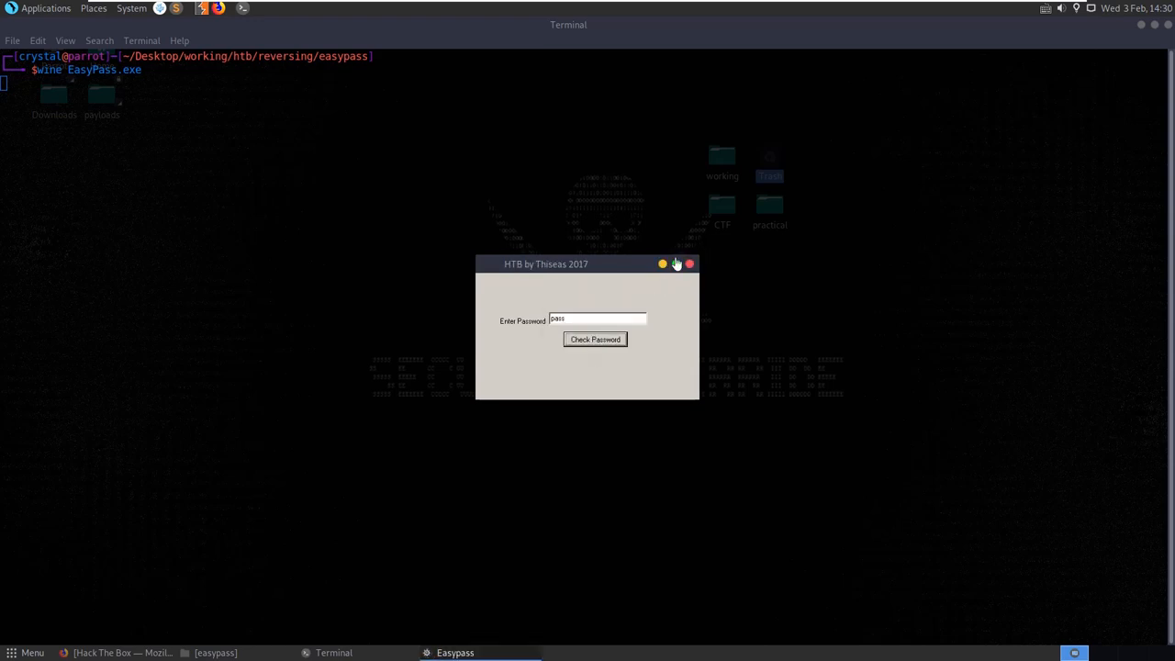
left_click(691, 265)
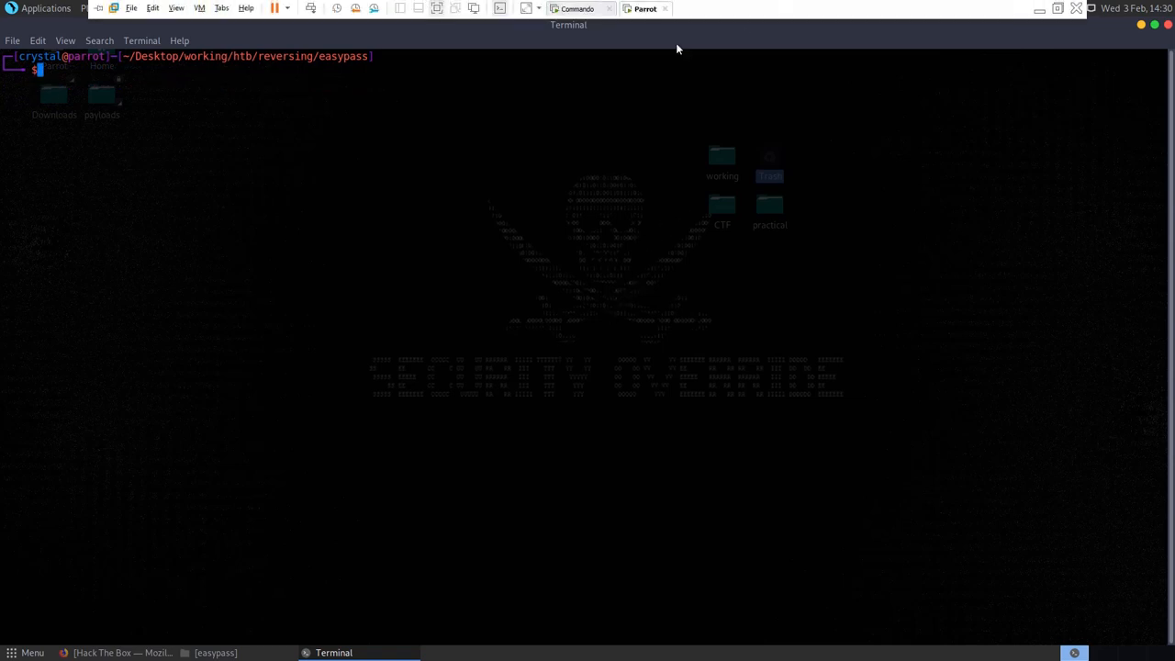
left_click(573, 8)
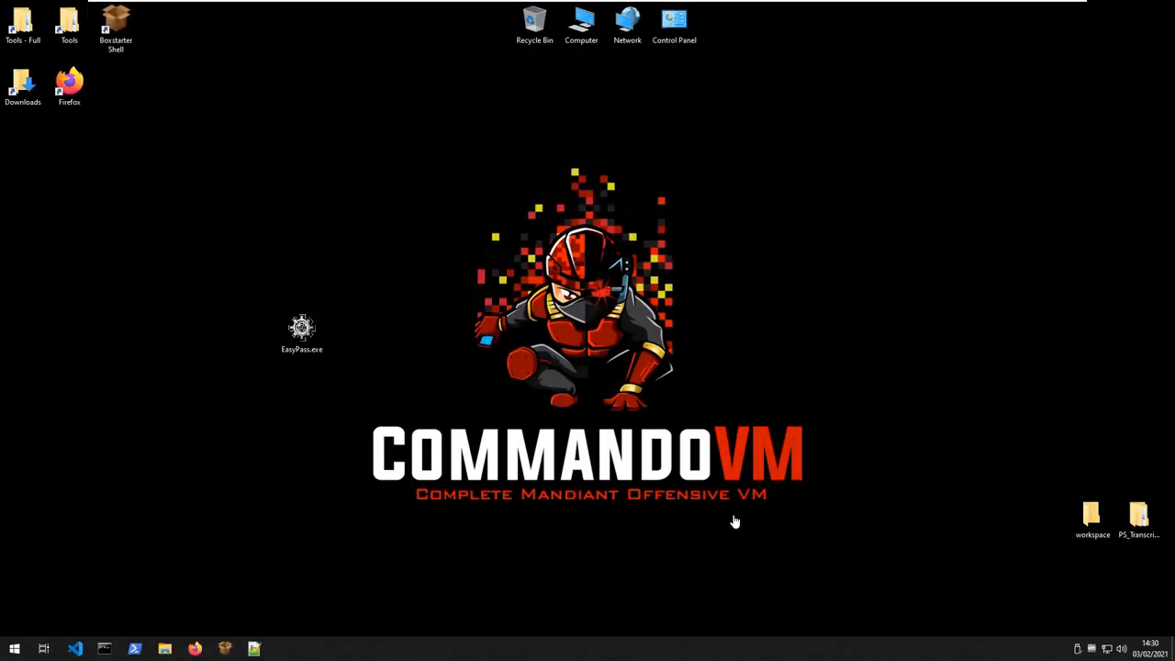
mouse_move(887, 507)
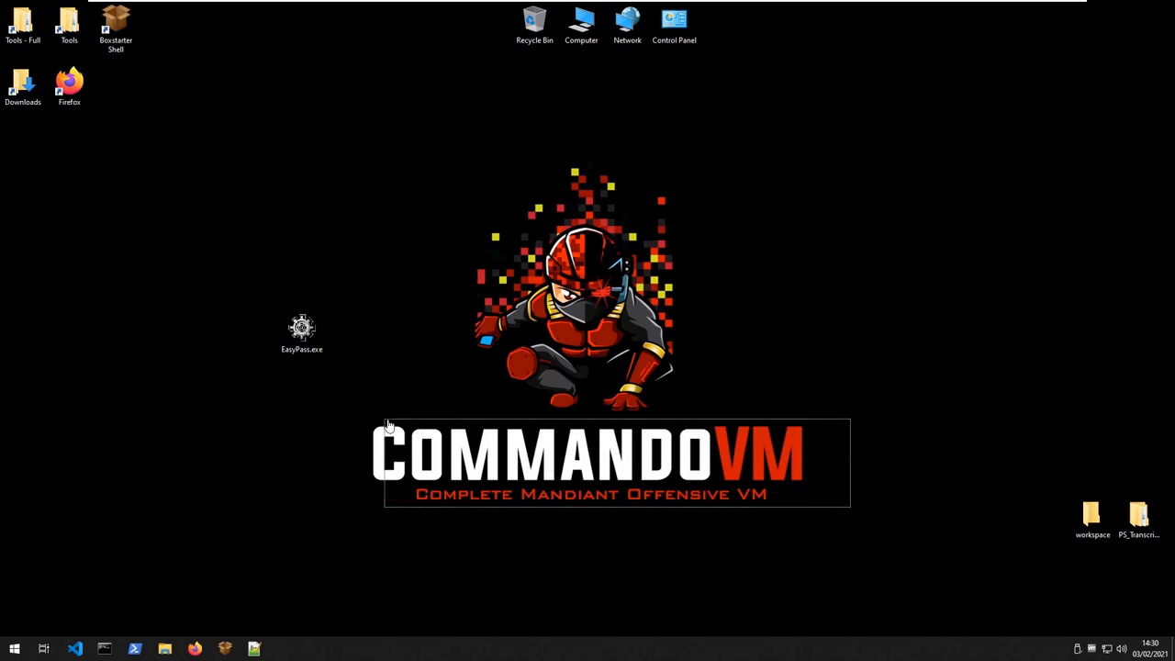
left_click(61, 22)
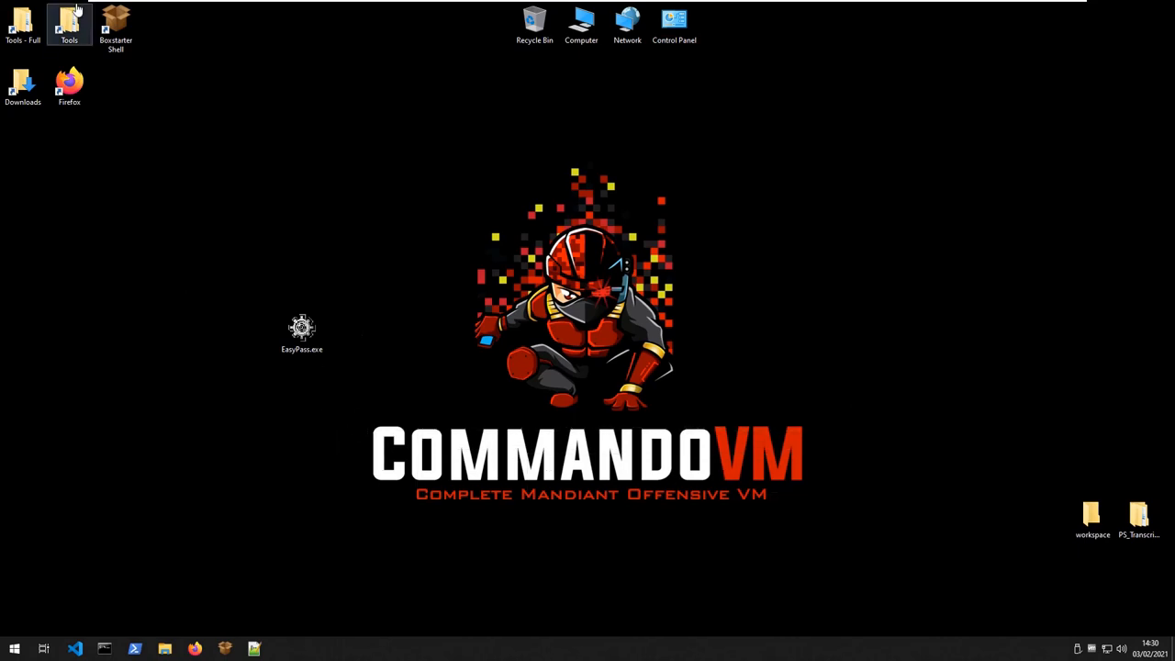
left_click(118, 22)
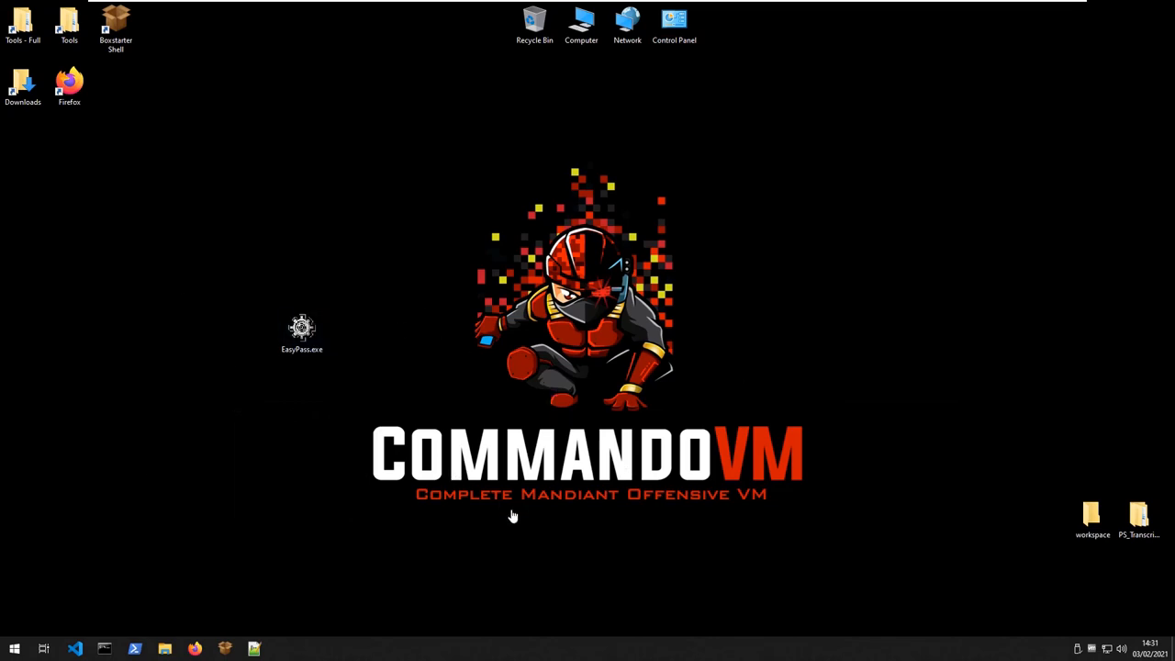
mouse_move(434, 57)
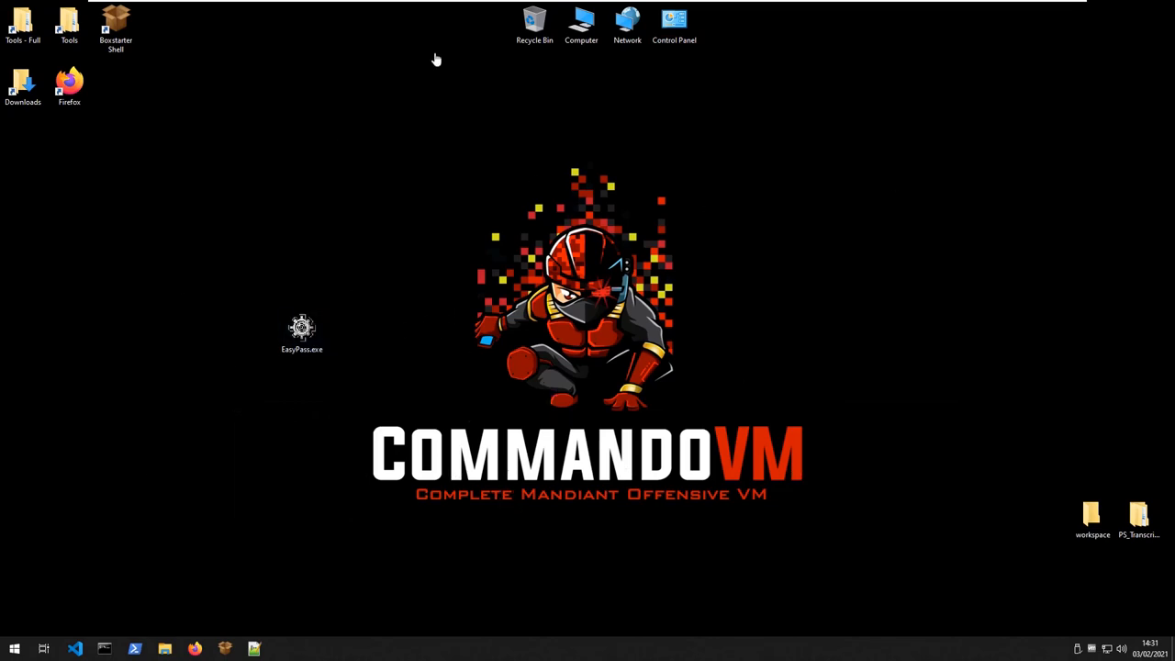
left_click(116, 27)
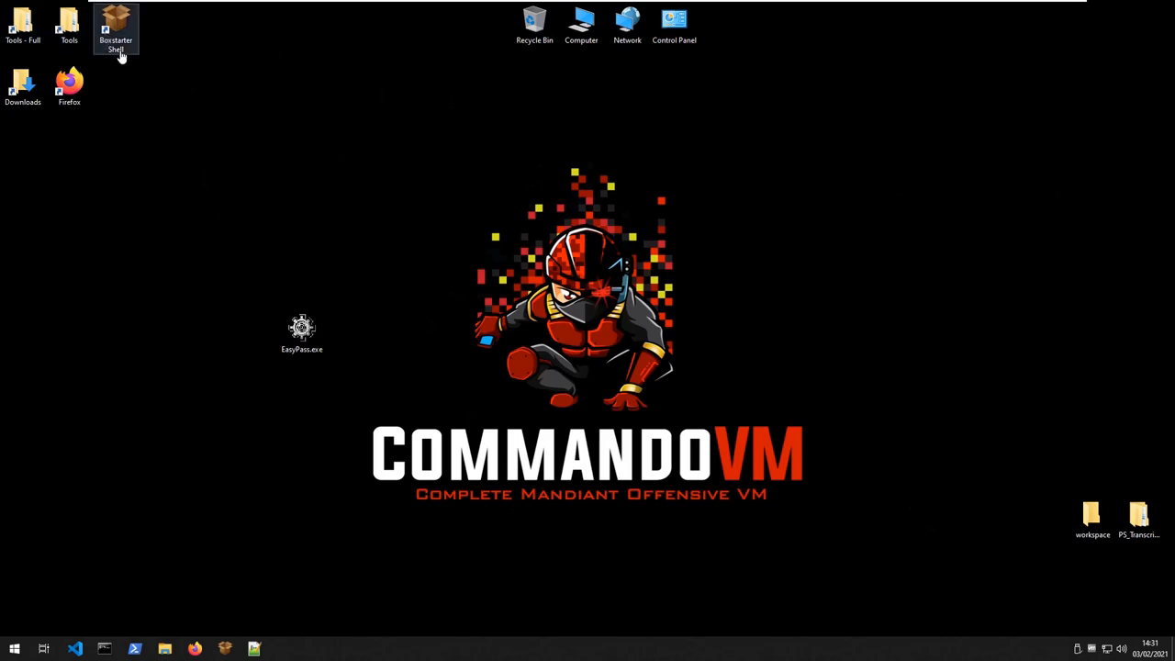
mouse_move(904, 320)
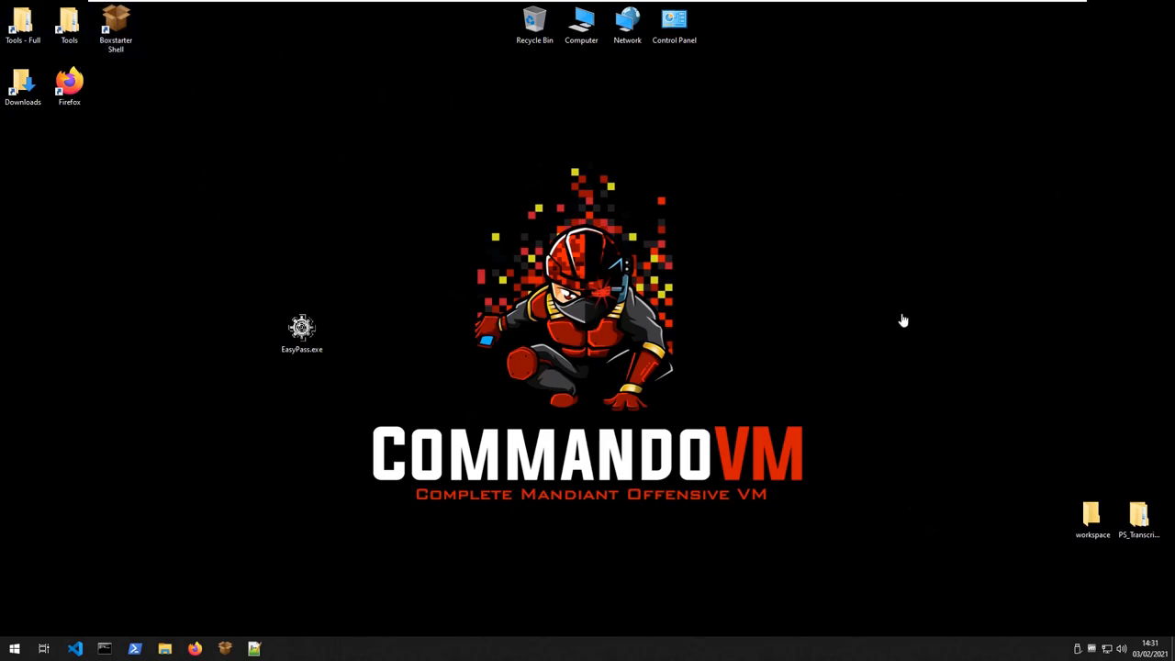
mouse_move(804, 310)
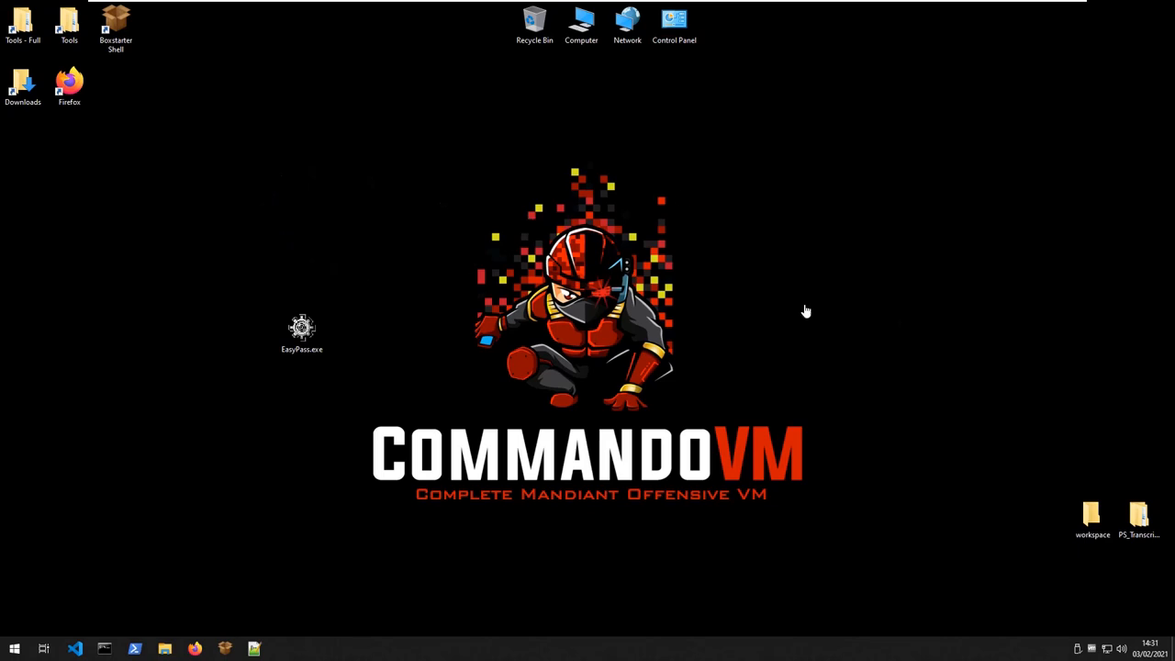
mouse_move(851, 510)
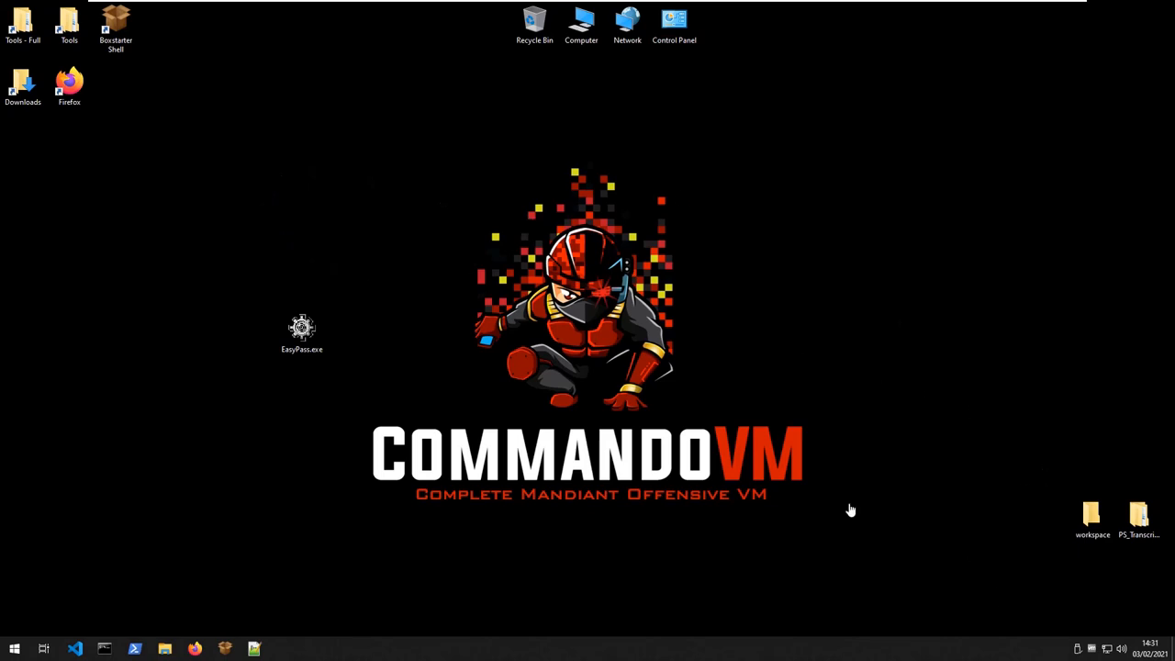
left_click(301, 333)
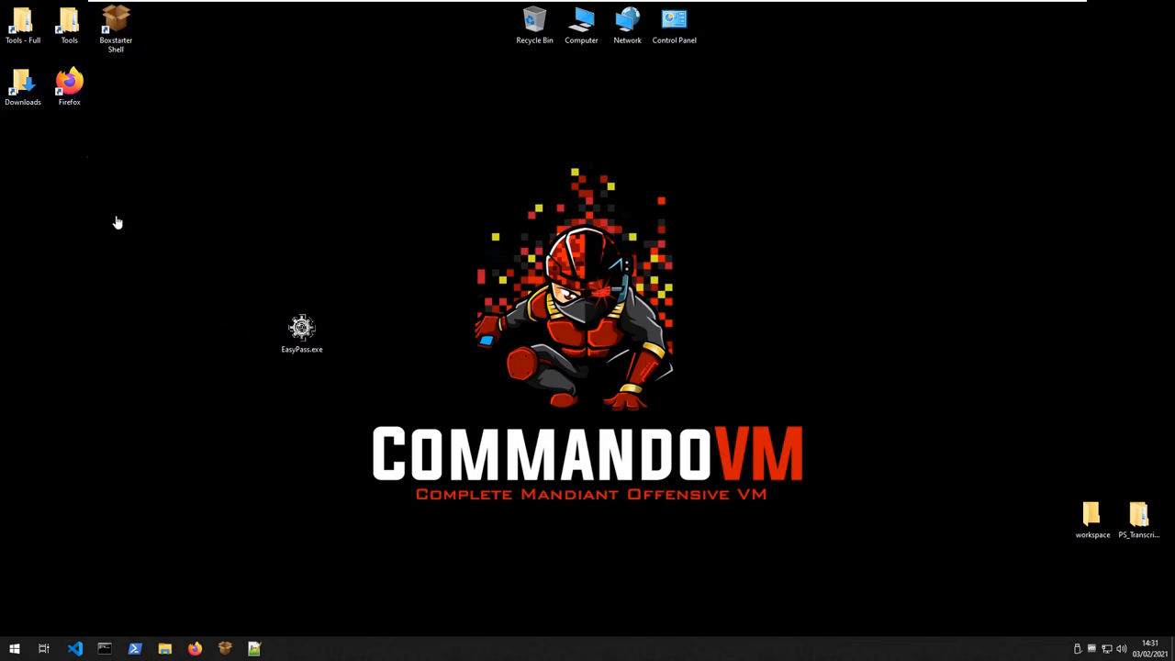
left_click(66, 26)
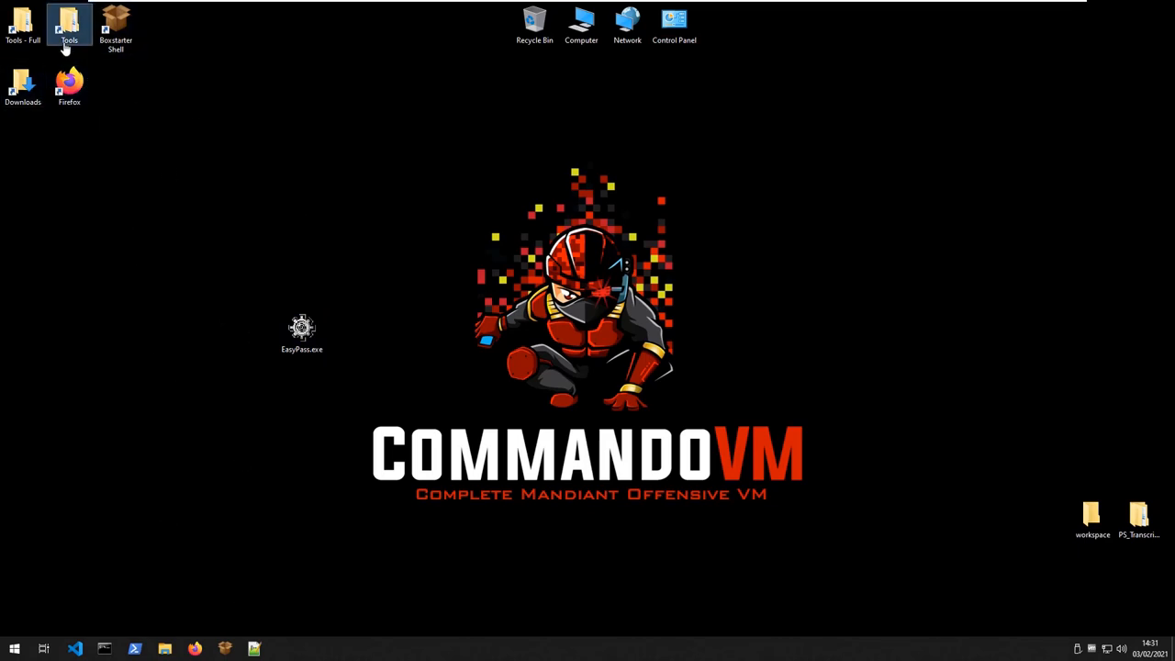
Launch Ghidra from the Tools Disassemblers shortcuts folder.
double_click(66, 22)
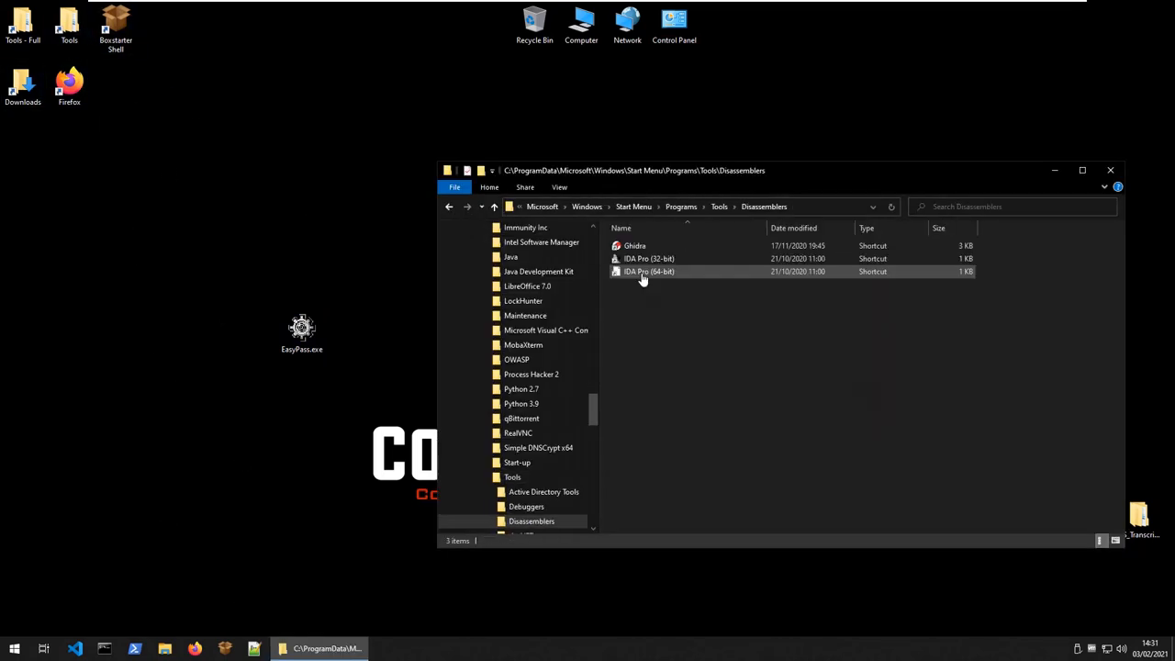
double_click(632, 246)
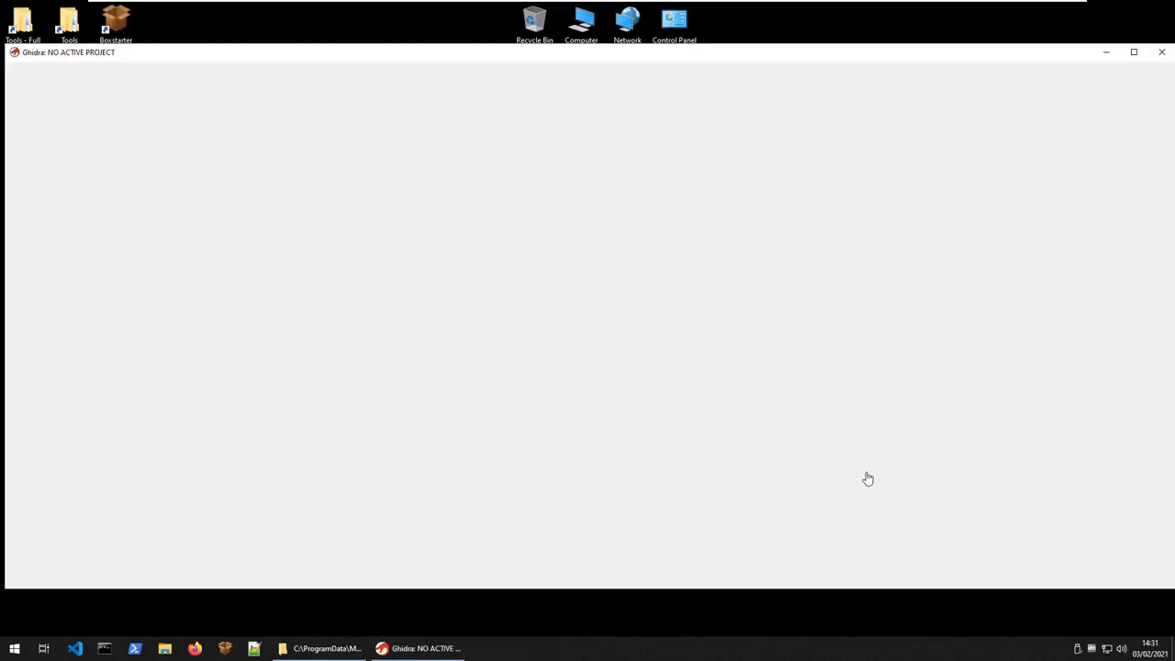
Create a new non-shared Ghidra project named 'easy' via File > New Project.
left_click(33, 68)
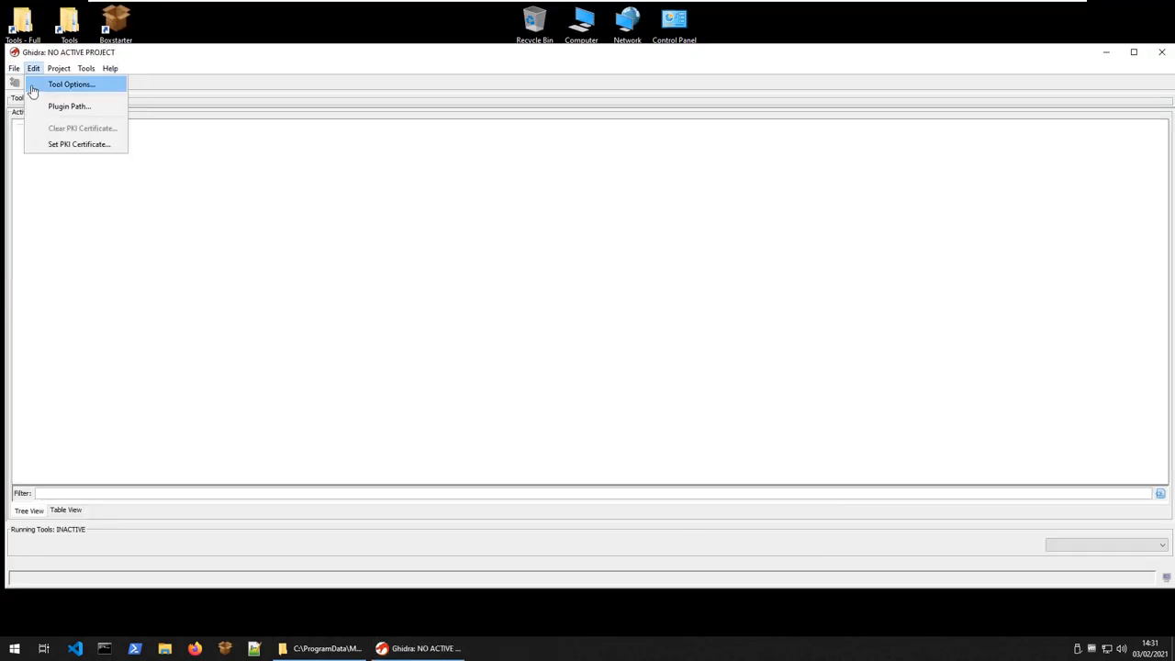
left_click(15, 70)
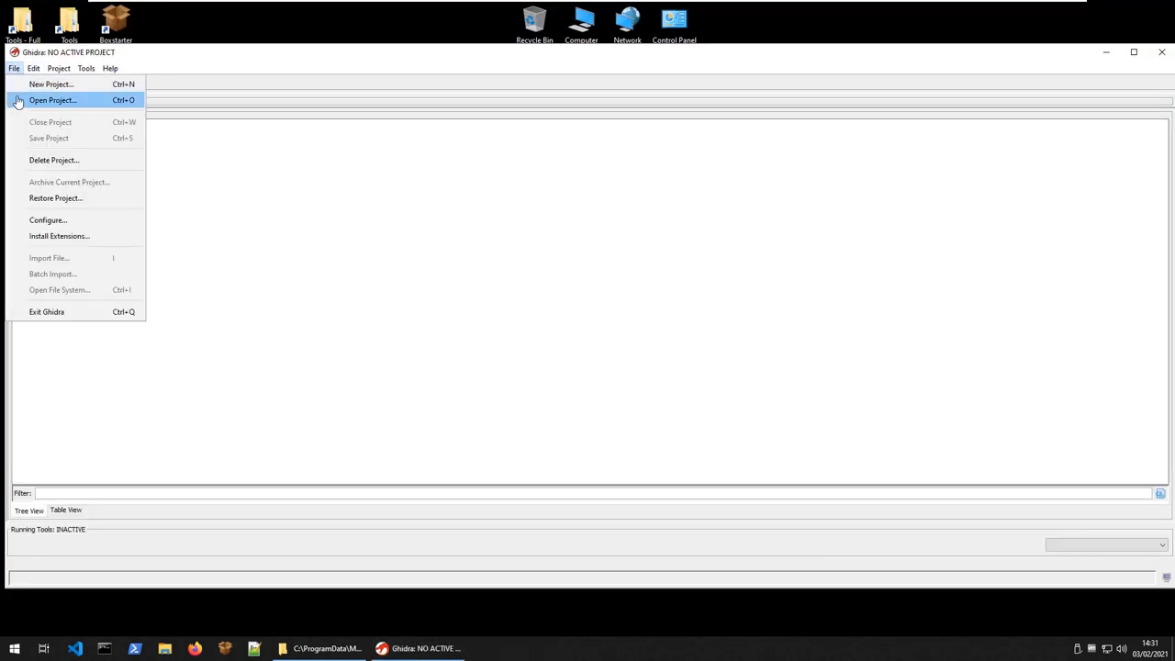
left_click(58, 86)
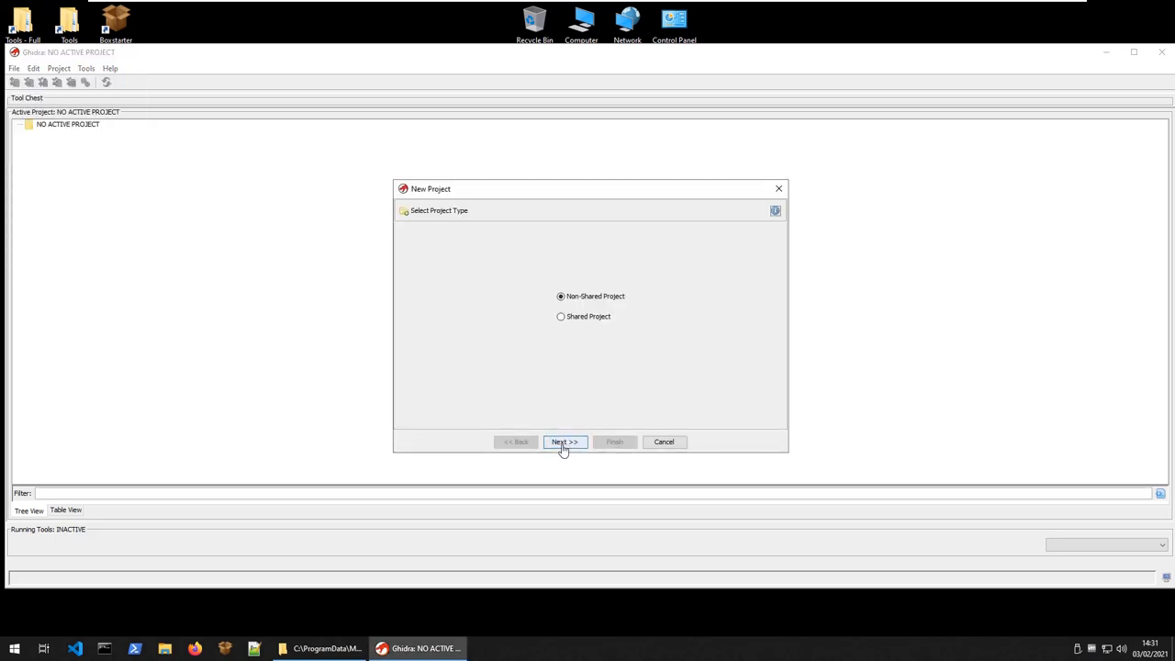
left_click(566, 441)
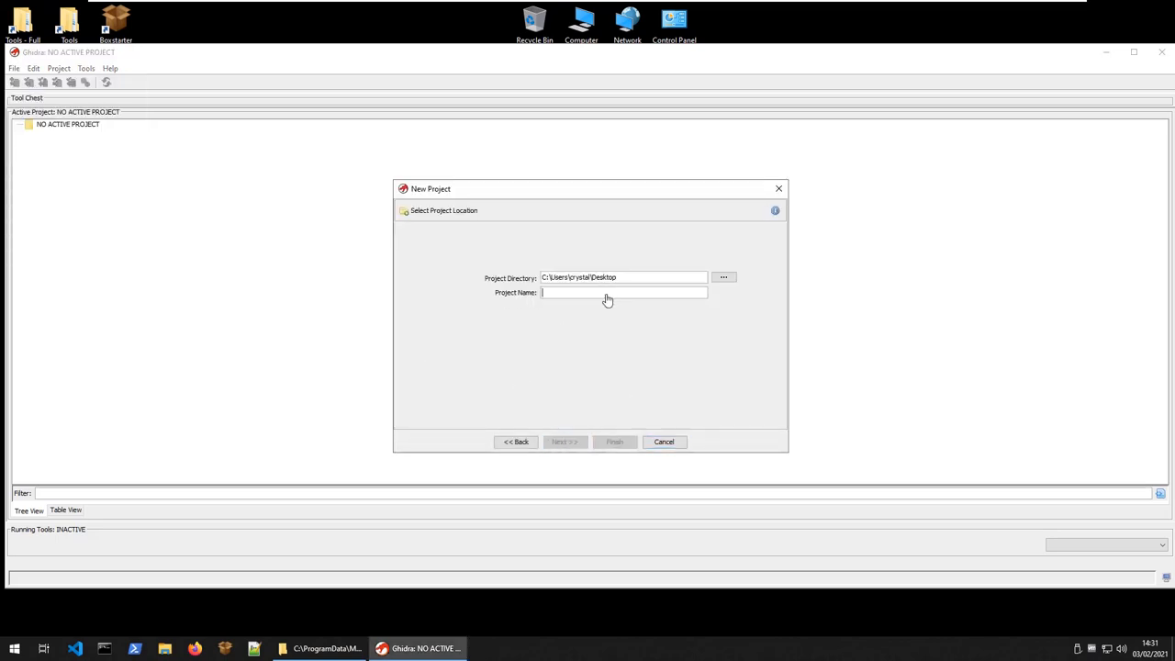
type("easy")
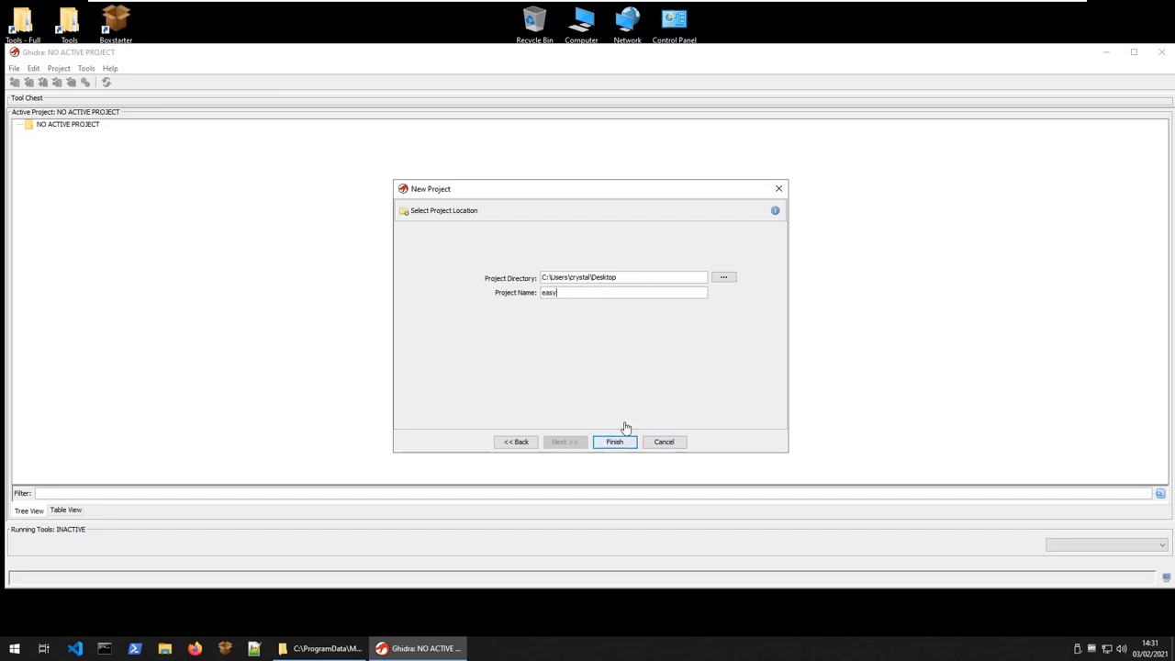
left_click(613, 441)
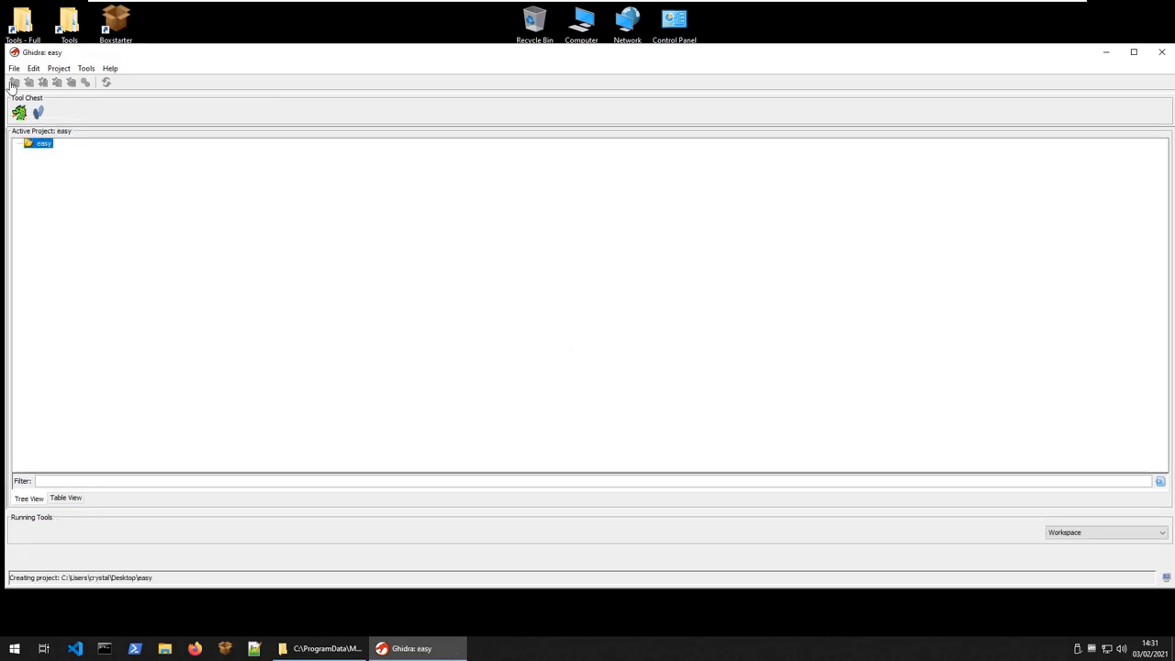
Import EasyPass.exe from the Desktop into the easy project and dismiss the results summary.
left_click(15, 68)
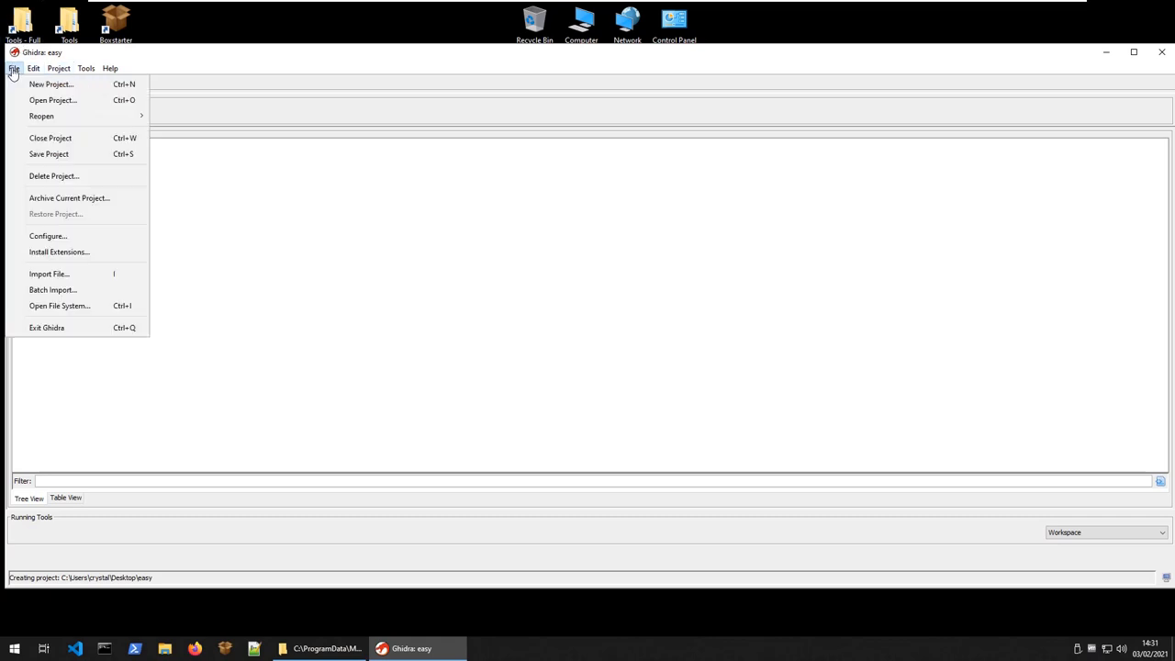
left_click(48, 274)
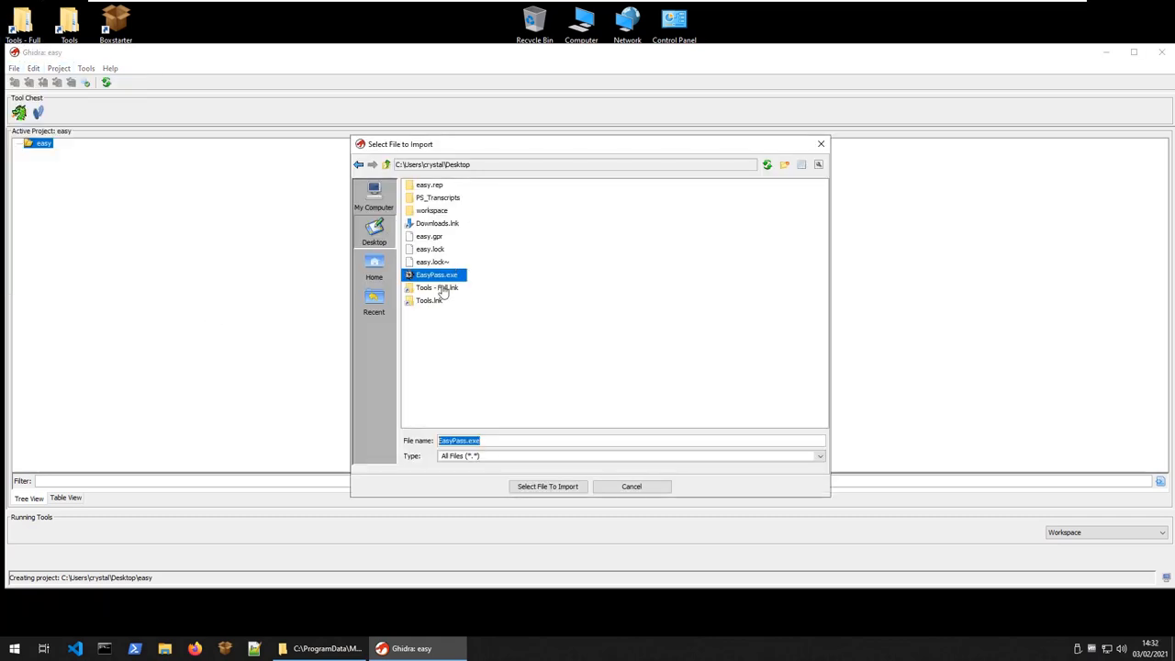
left_click(547, 485)
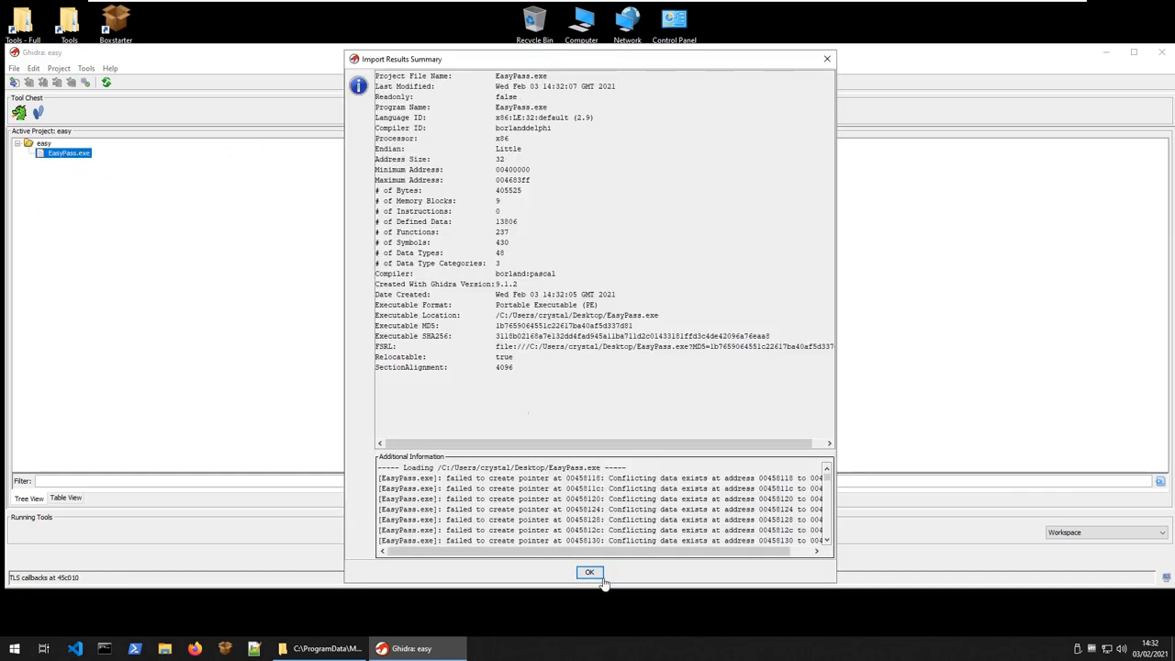
left_click(591, 573)
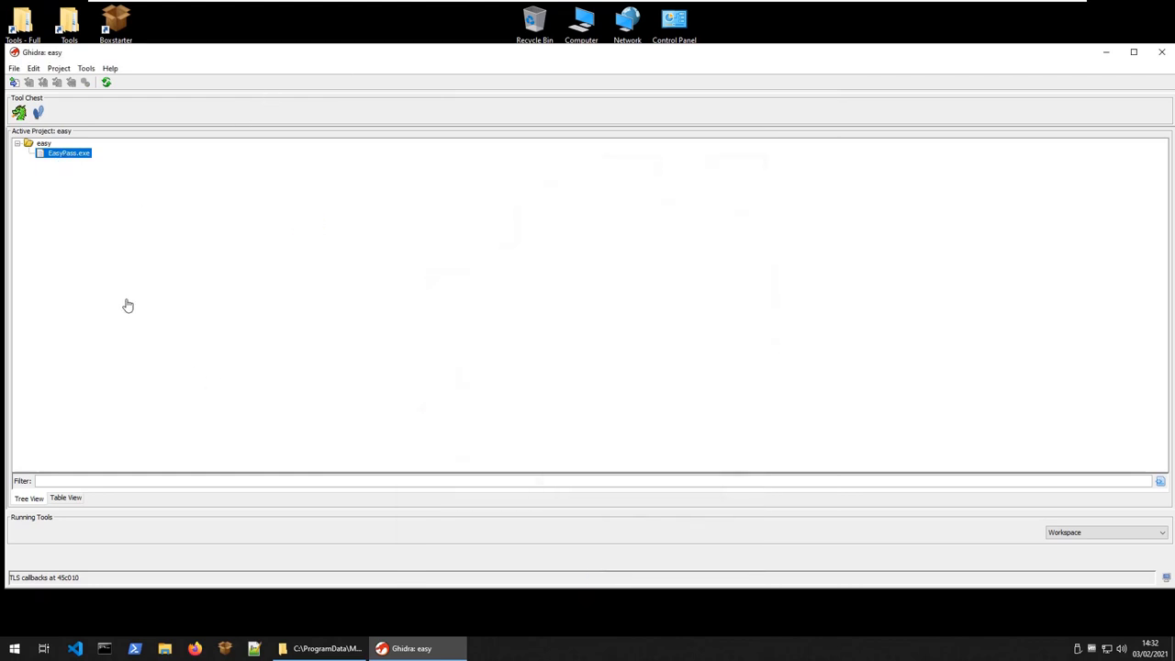
Open EasyPass.exe in CodeBrowser and agree to run auto-analysis.
double_click(64, 152)
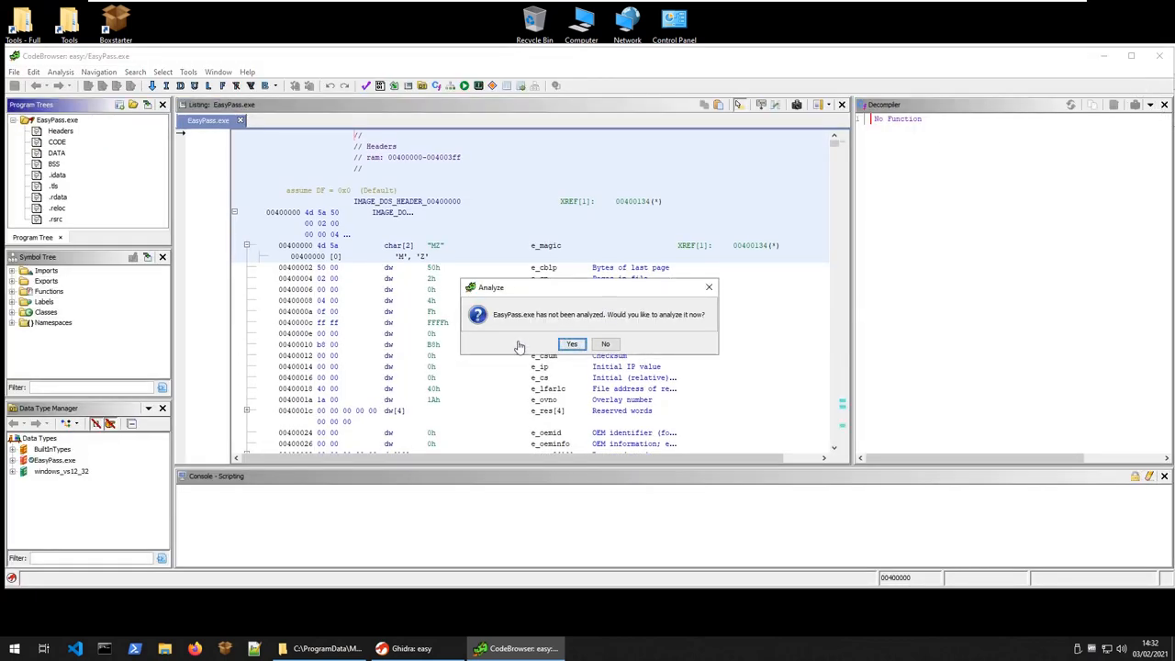
left_click(573, 344)
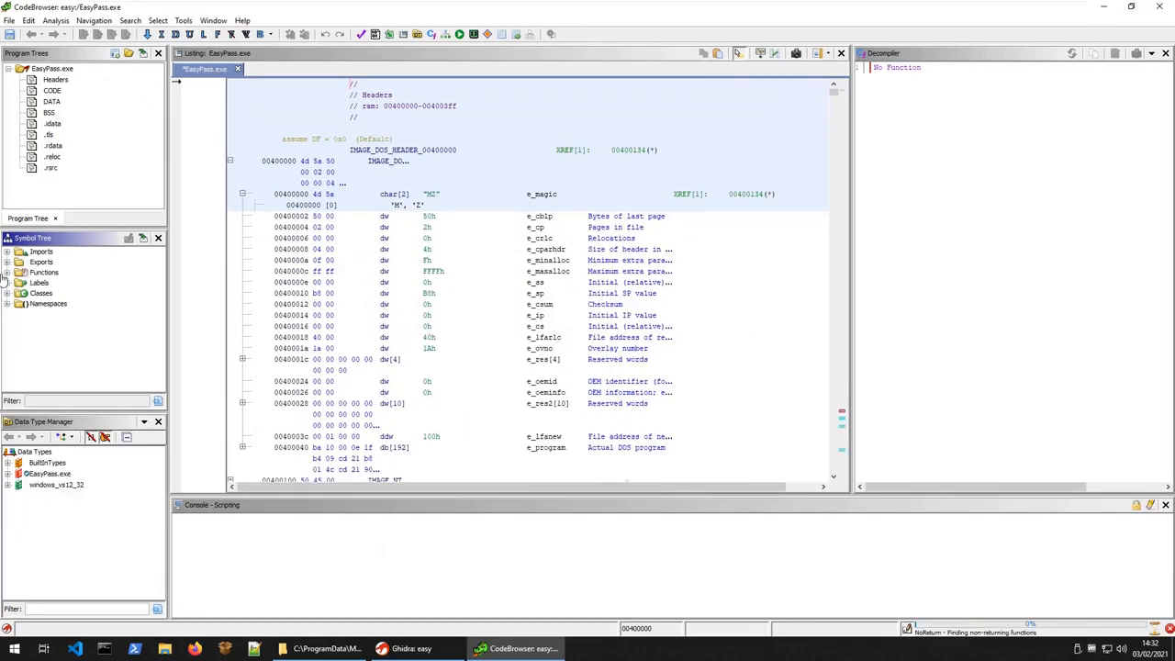
left_click(11, 272)
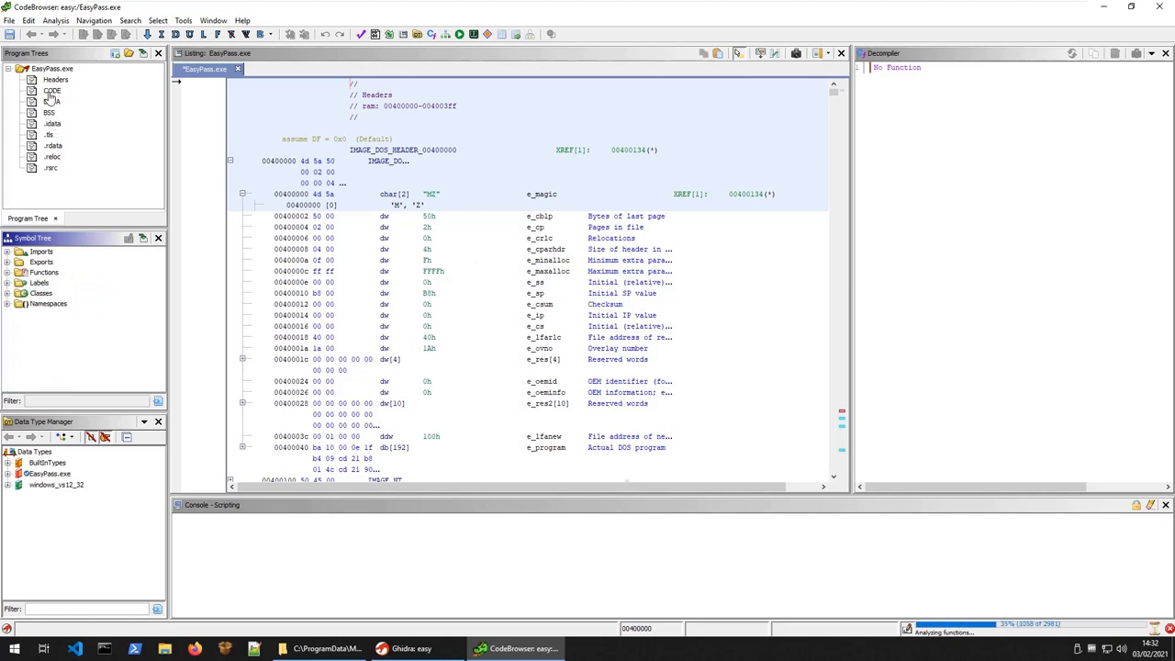
Browse the CODE and DATA sections from the Program Trees.
left_click(60, 114)
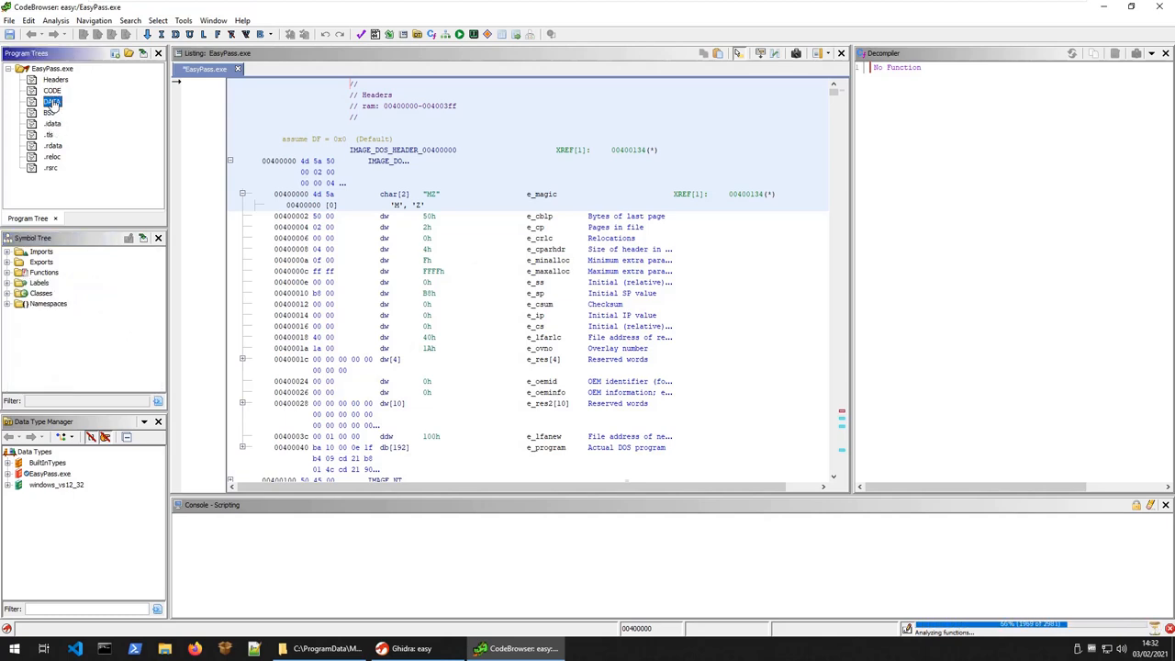
left_click(59, 101)
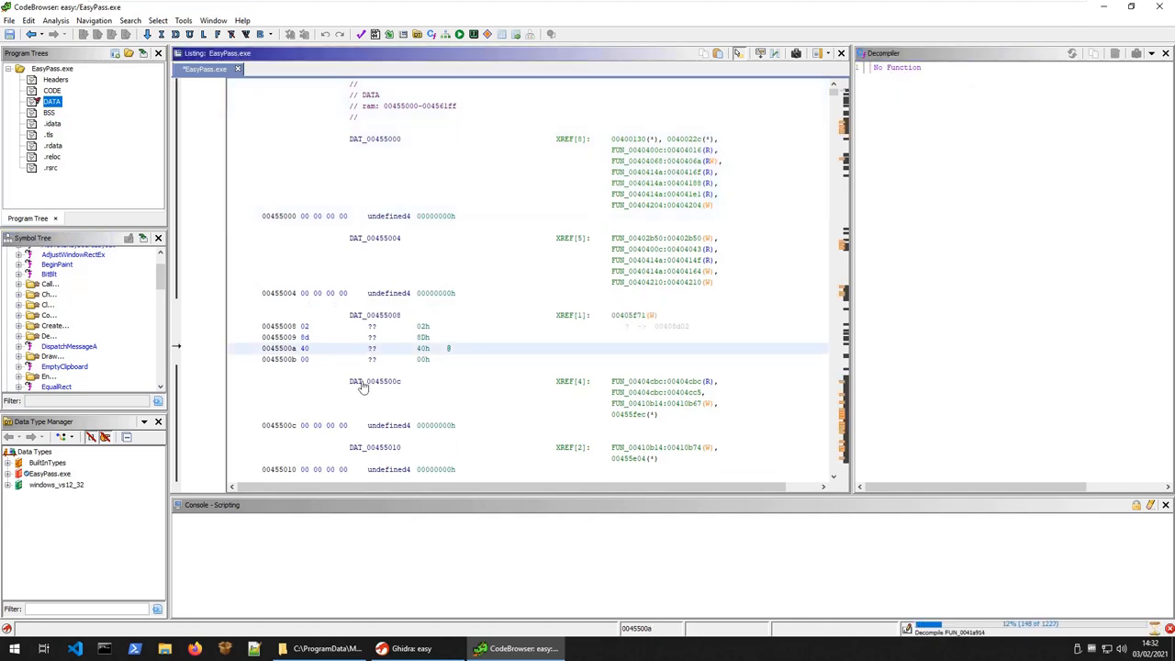
scroll("down", 3)
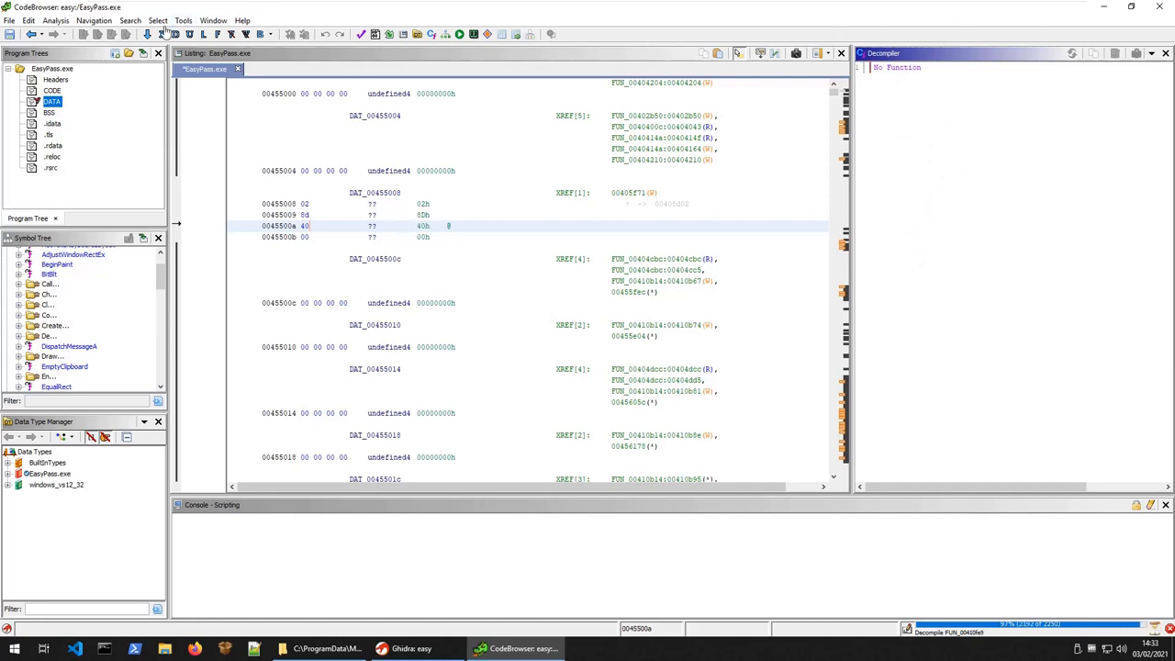
Run Search > For Strings on the program and dismiss the warnings summary.
left_click(132, 18)
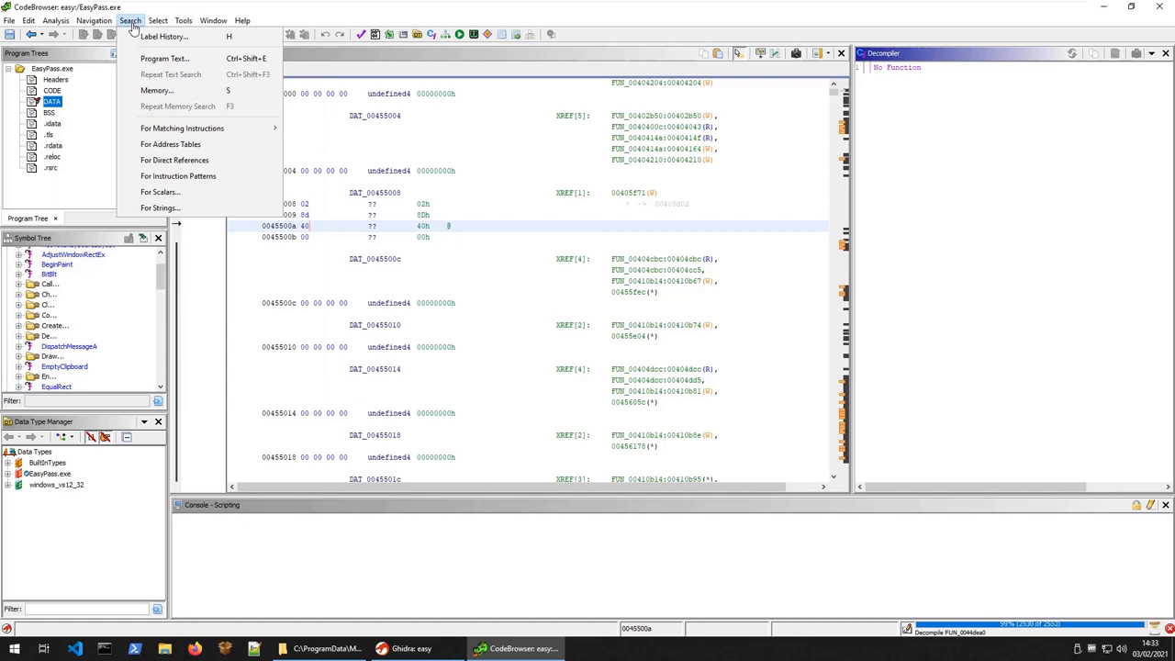
mouse_move(162, 207)
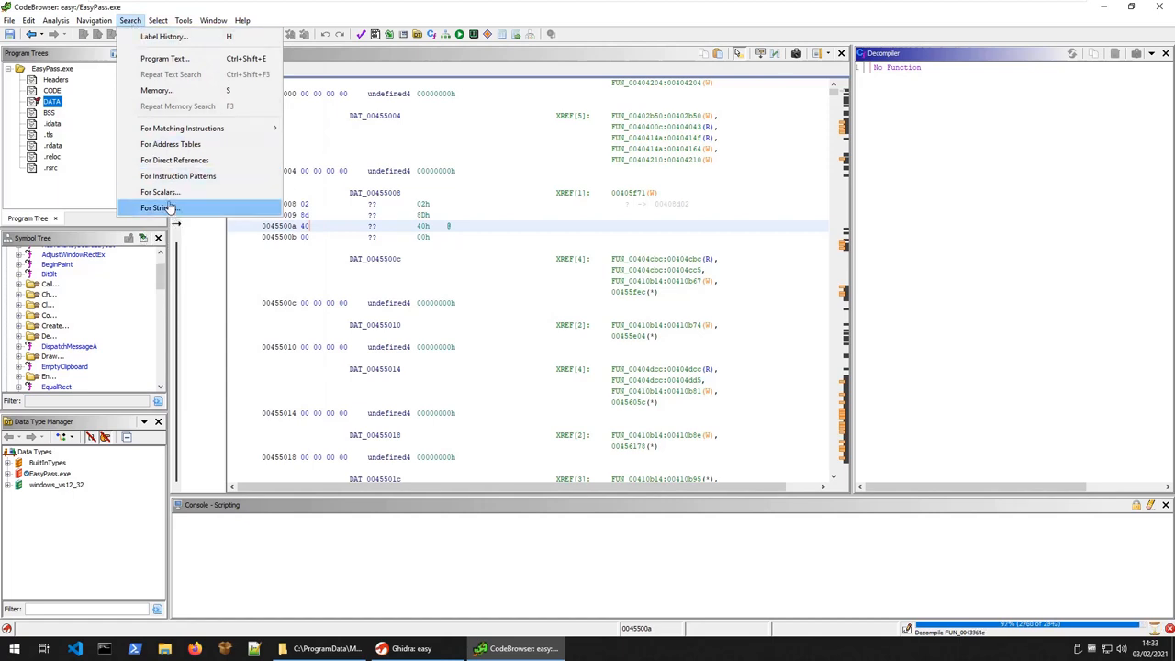
left_click(156, 206)
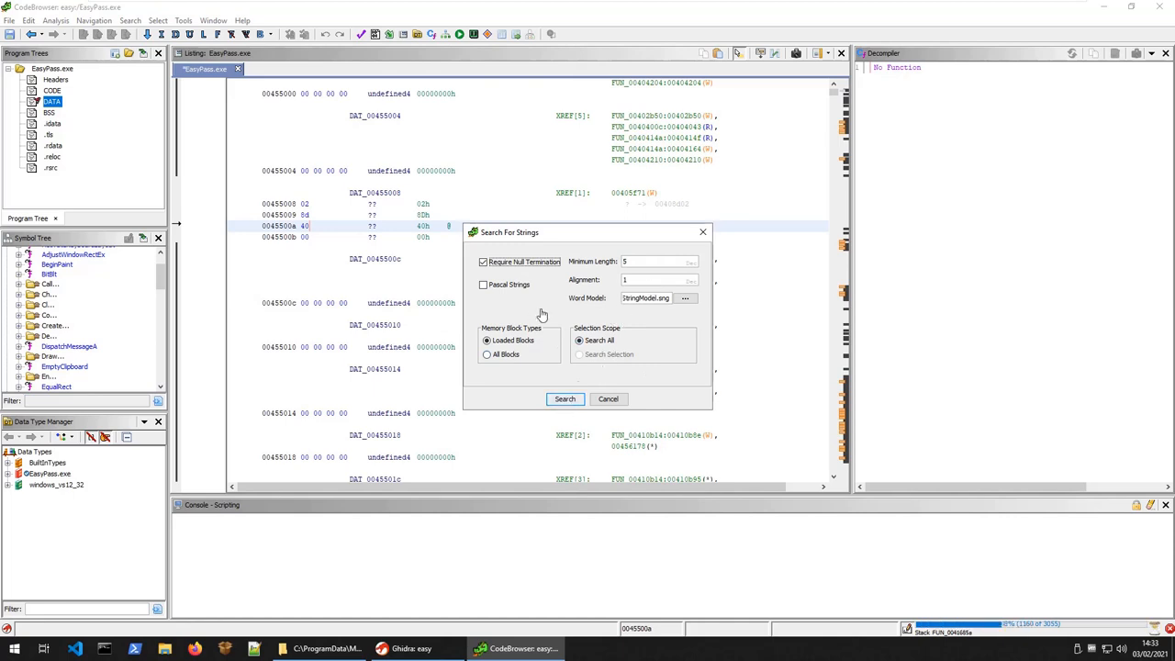
left_click(566, 398)
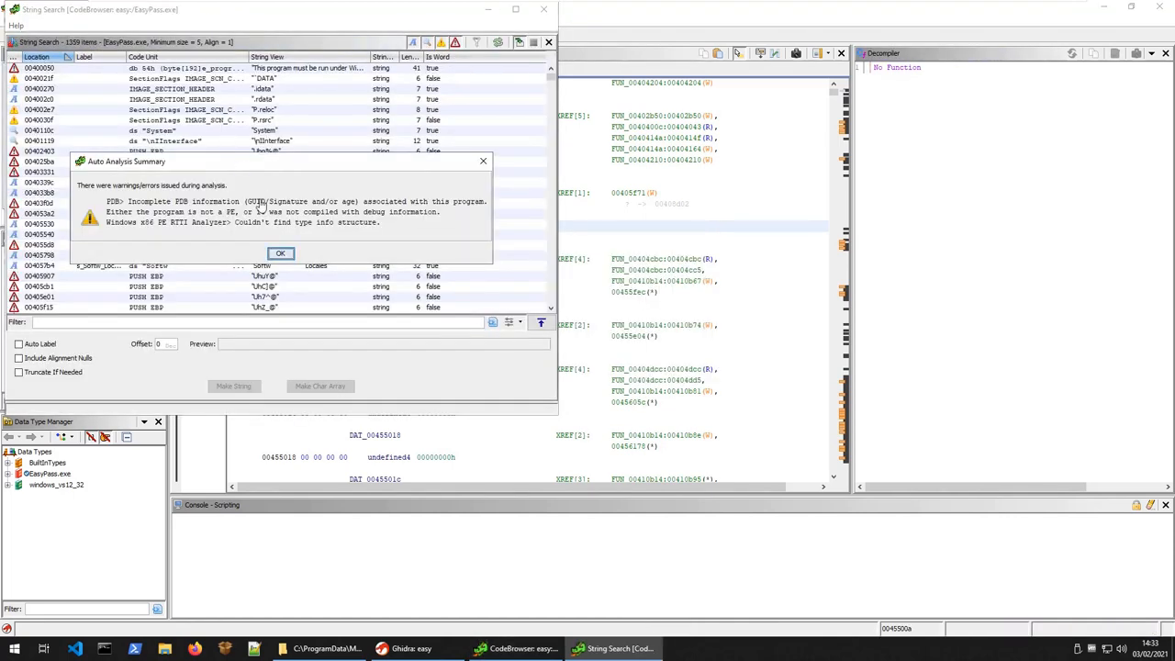
left_click(279, 253)
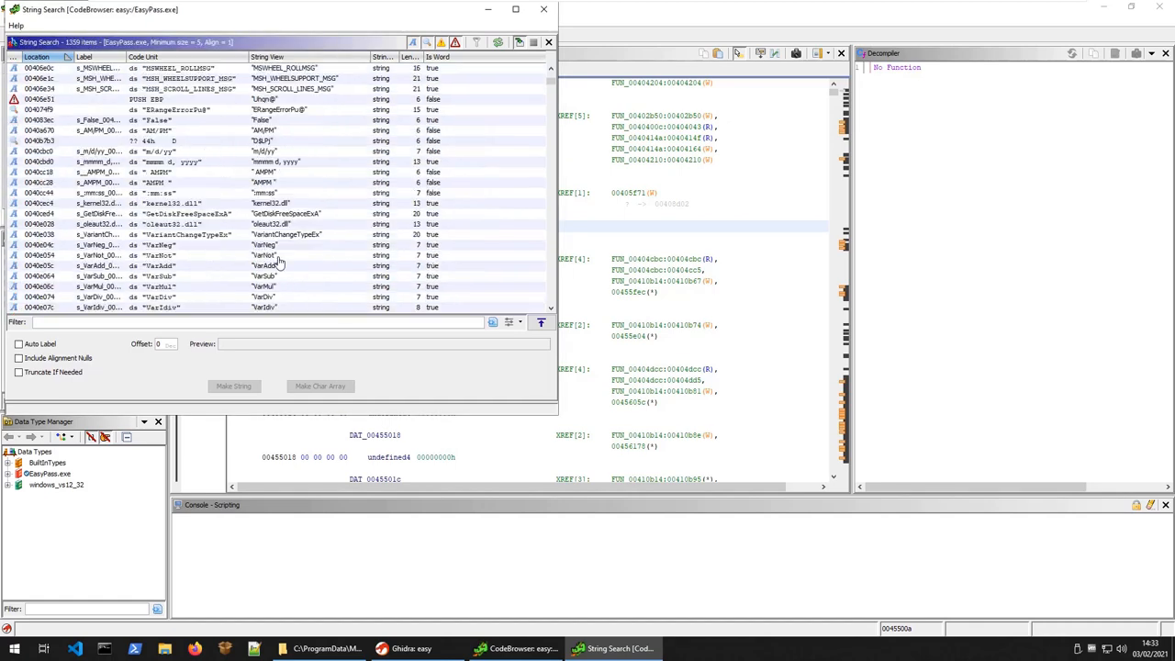
scroll("down", 3)
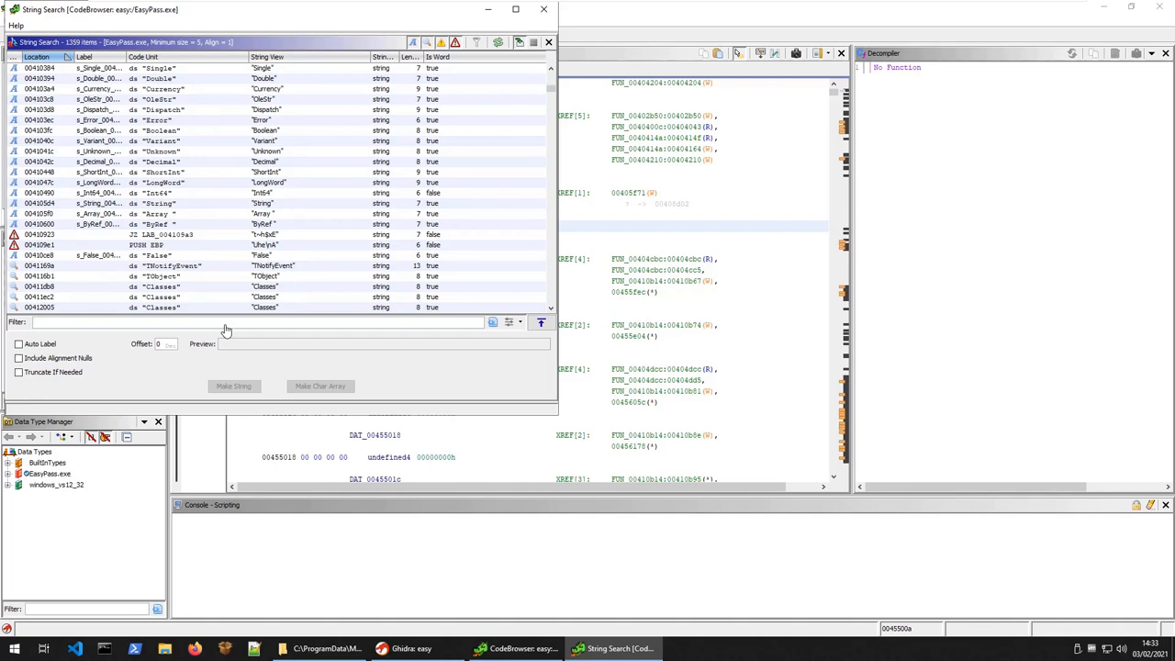
Filter the string results, first by 'Incorrect', then by 'Pass' to leave the two password messages.
type("Incorrect")
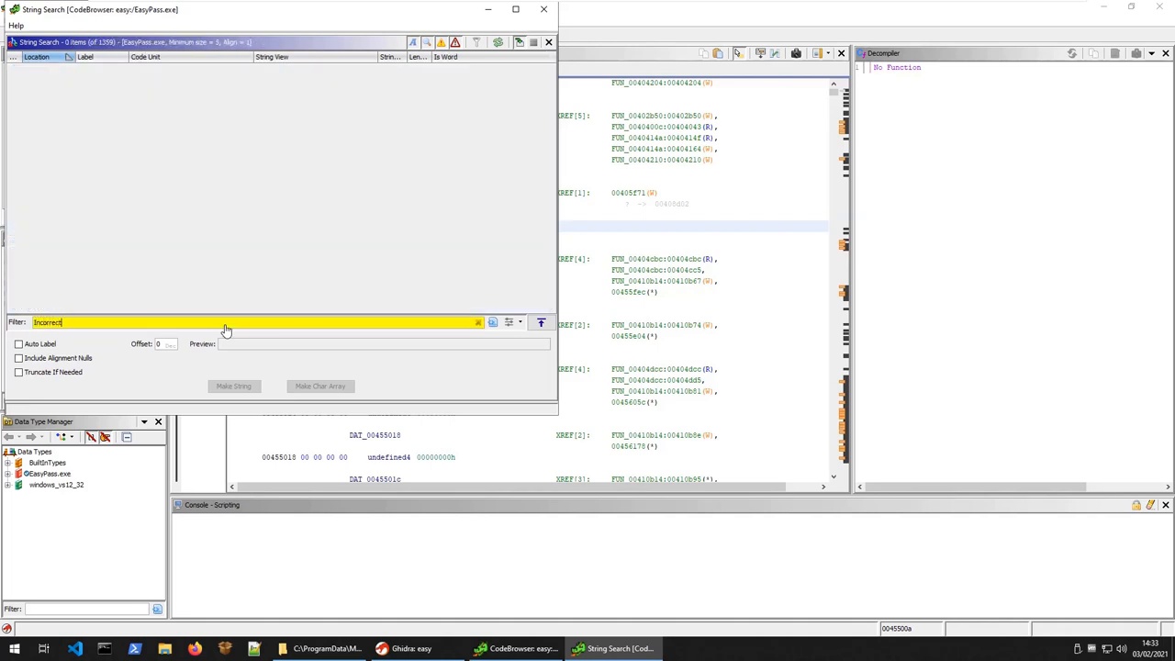
key("BackSpace")
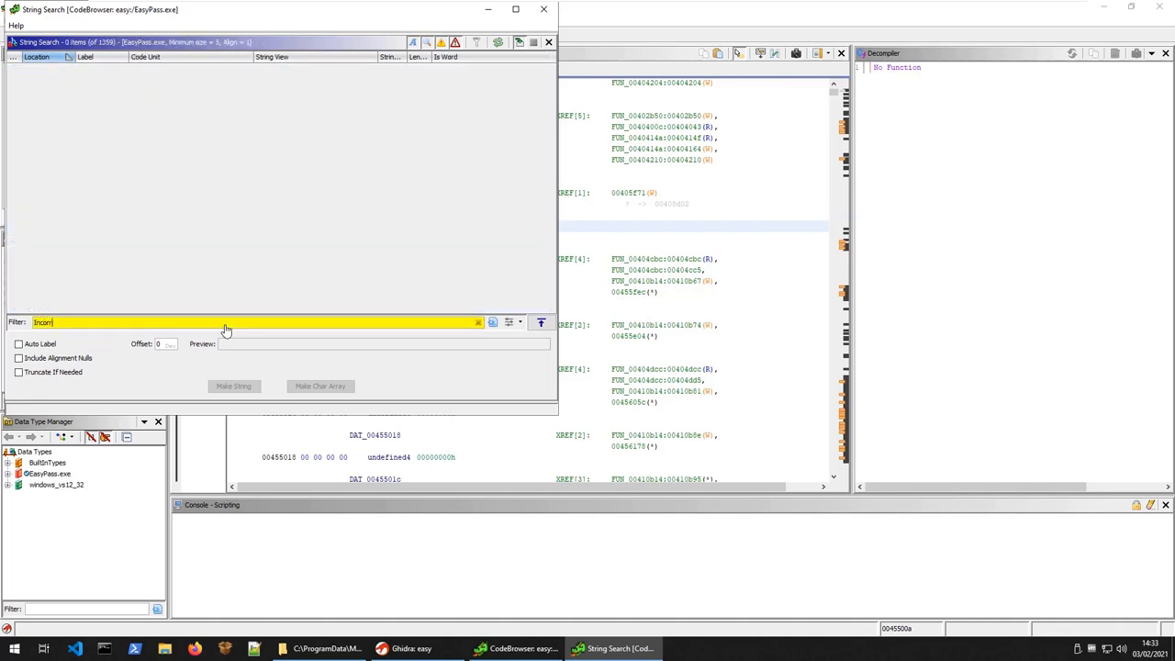
type("Password")
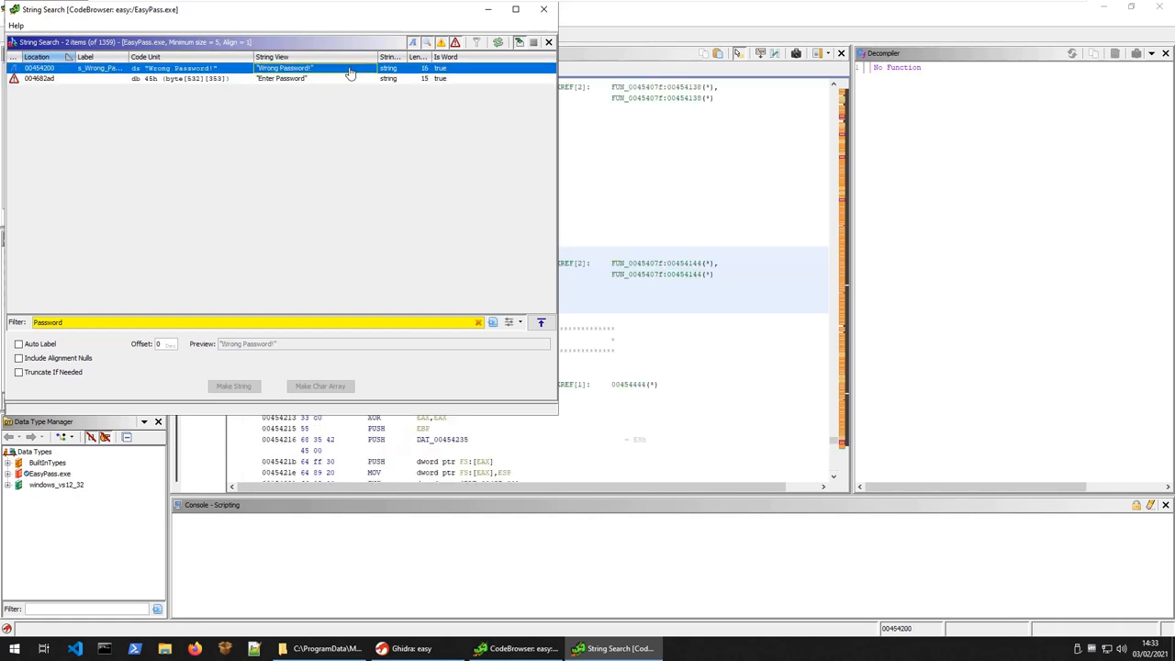
mouse_move(543, 11)
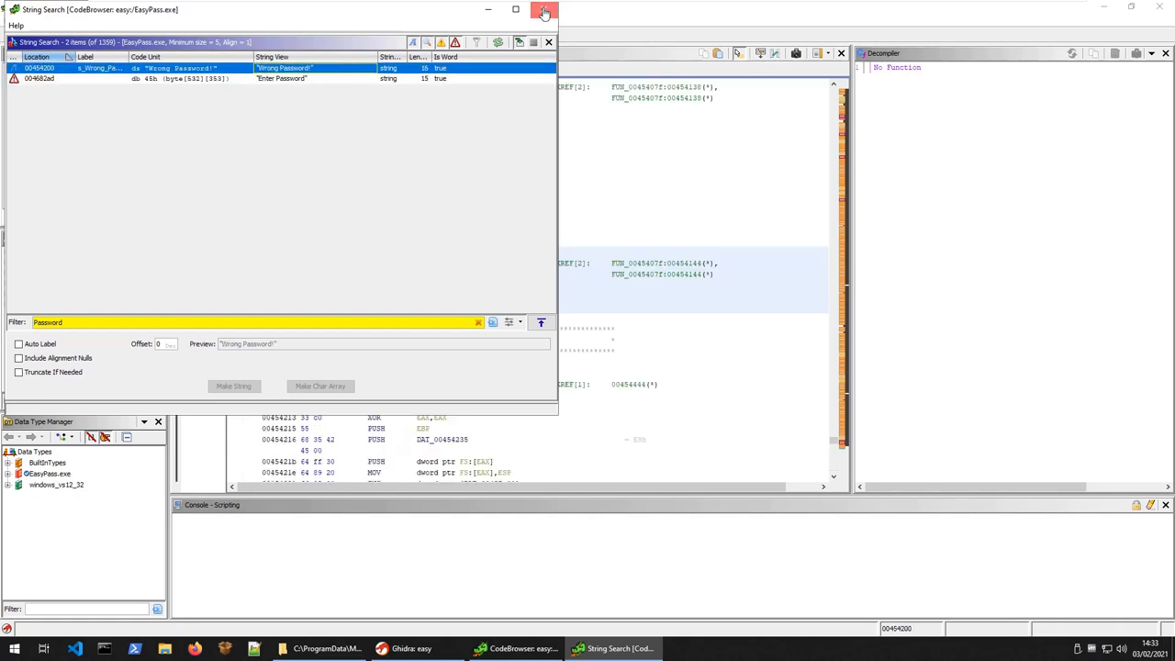
Close the string results and read the decompiled Good Job / Wrong Password branch.
left_click(569, 11)
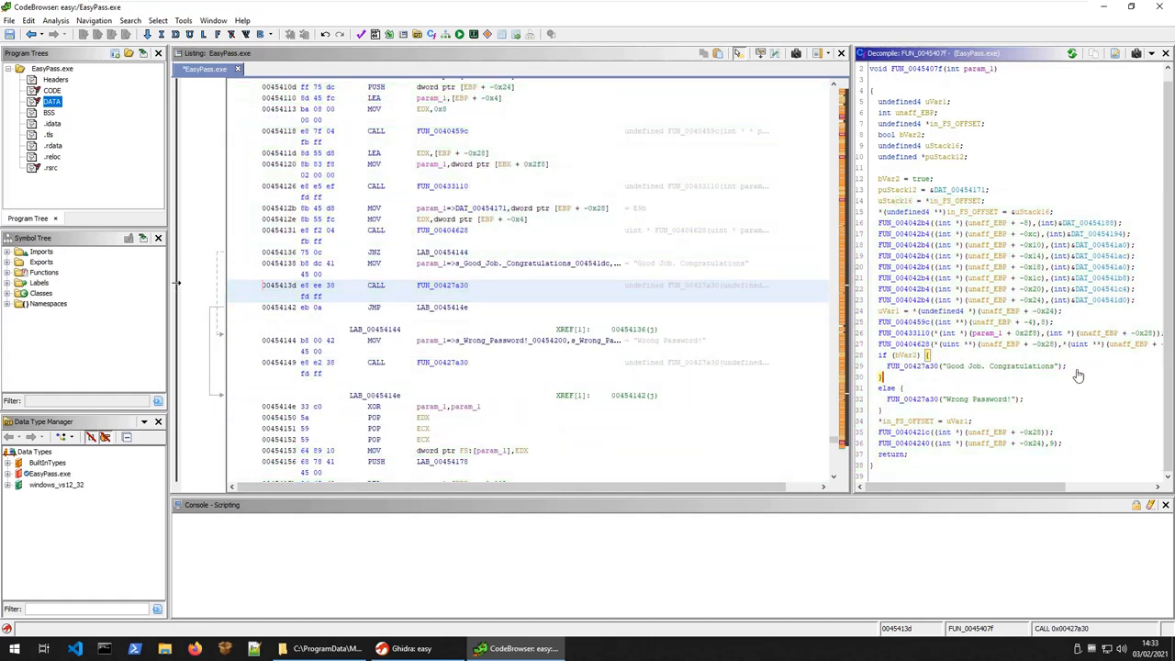
mouse_move(1026, 396)
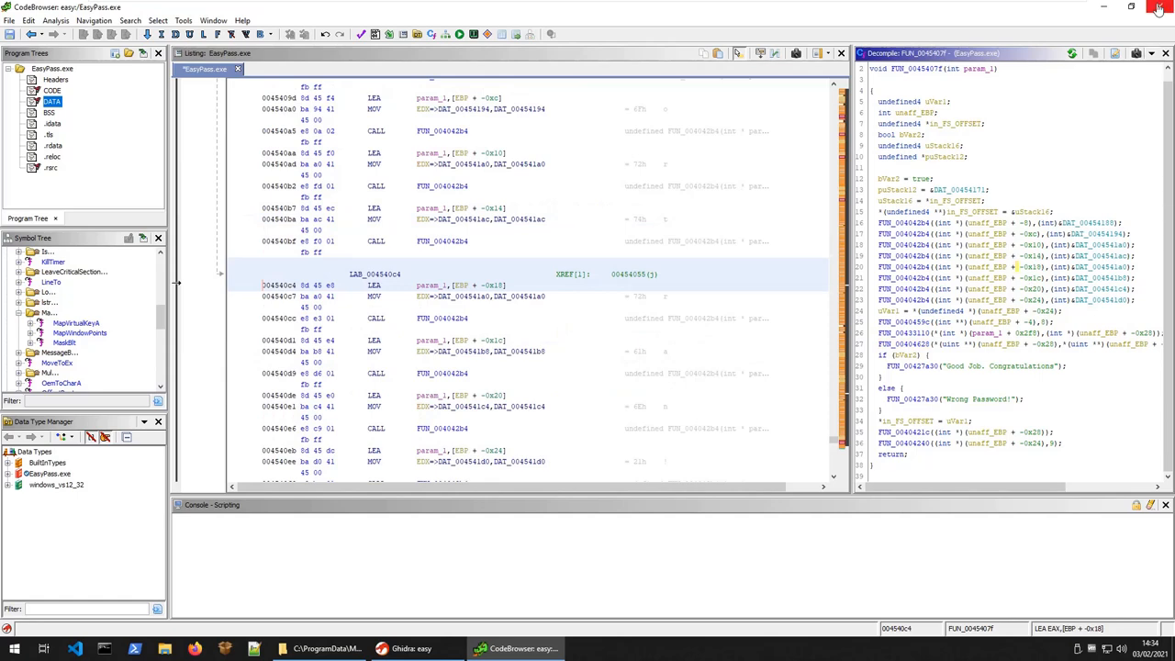
left_click(1155, 9)
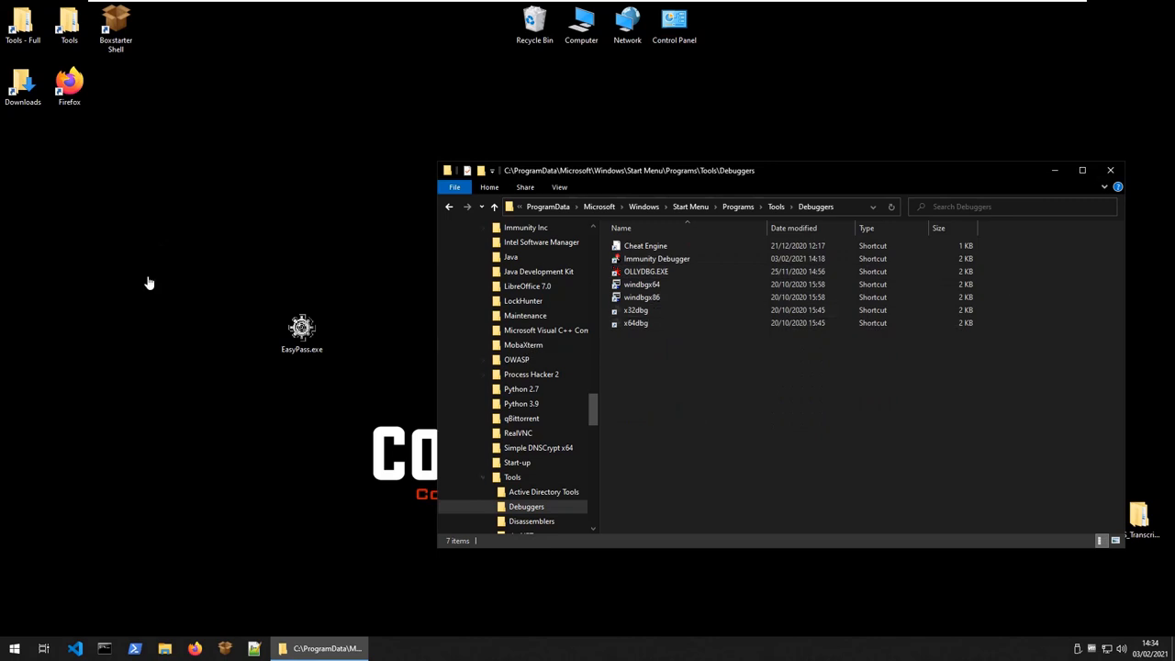
mouse_move(397, 395)
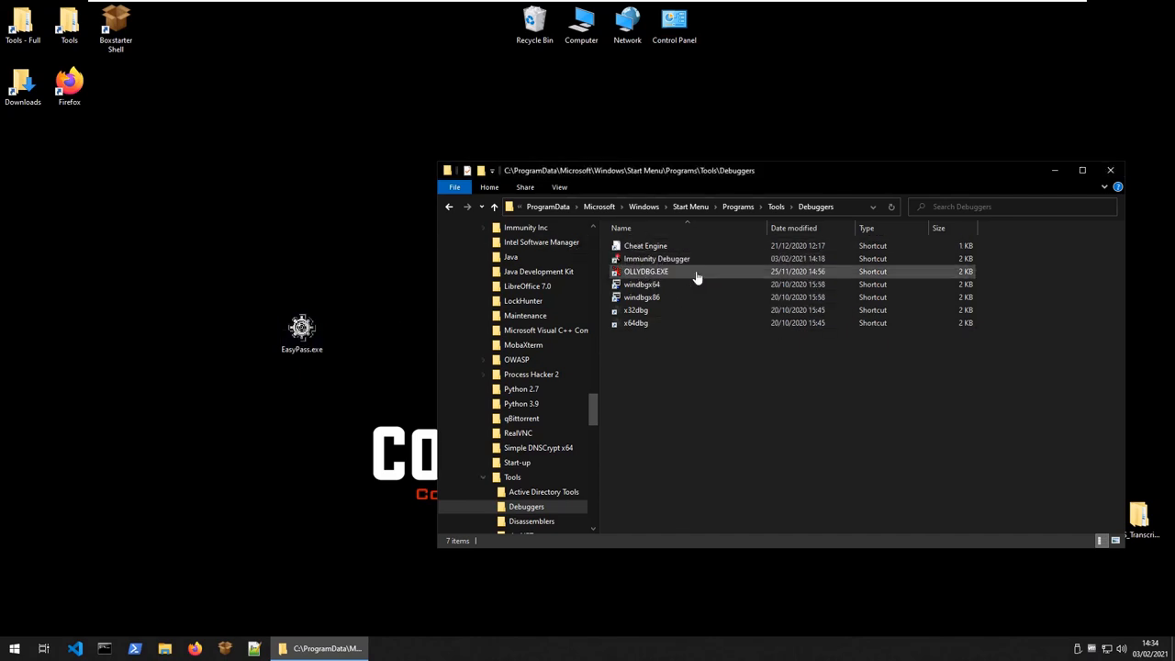
Launch Immunity Debugger from the Debuggers folder, loading EasyPass.exe at its entry point.
double_click(646, 272)
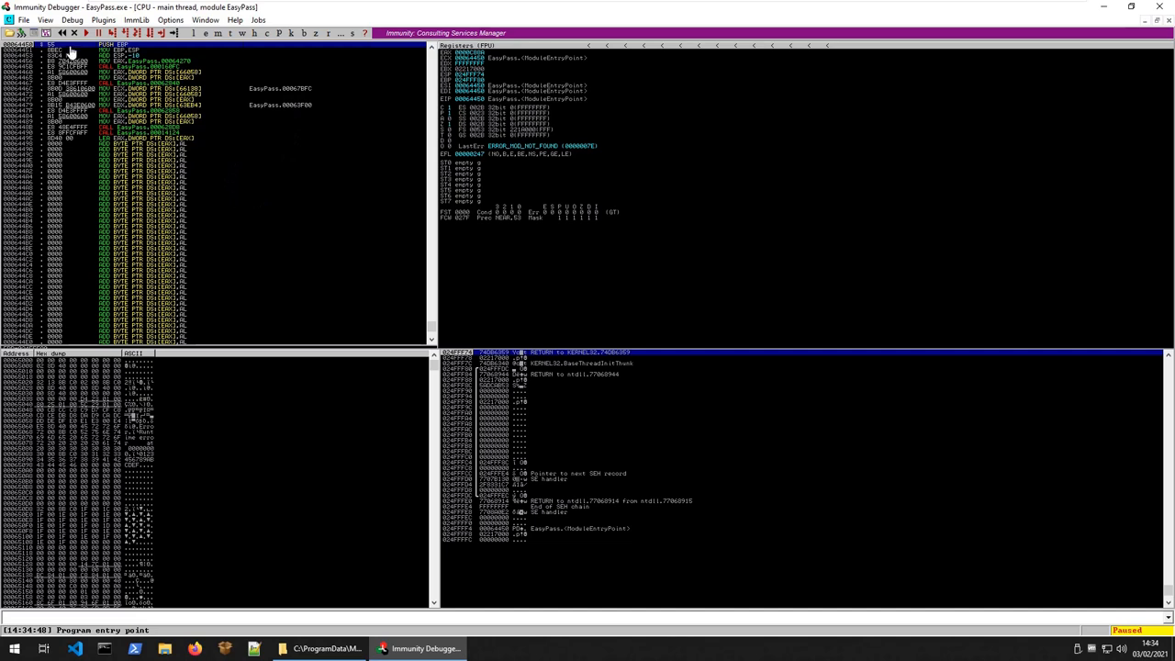
mouse_move(308, 193)
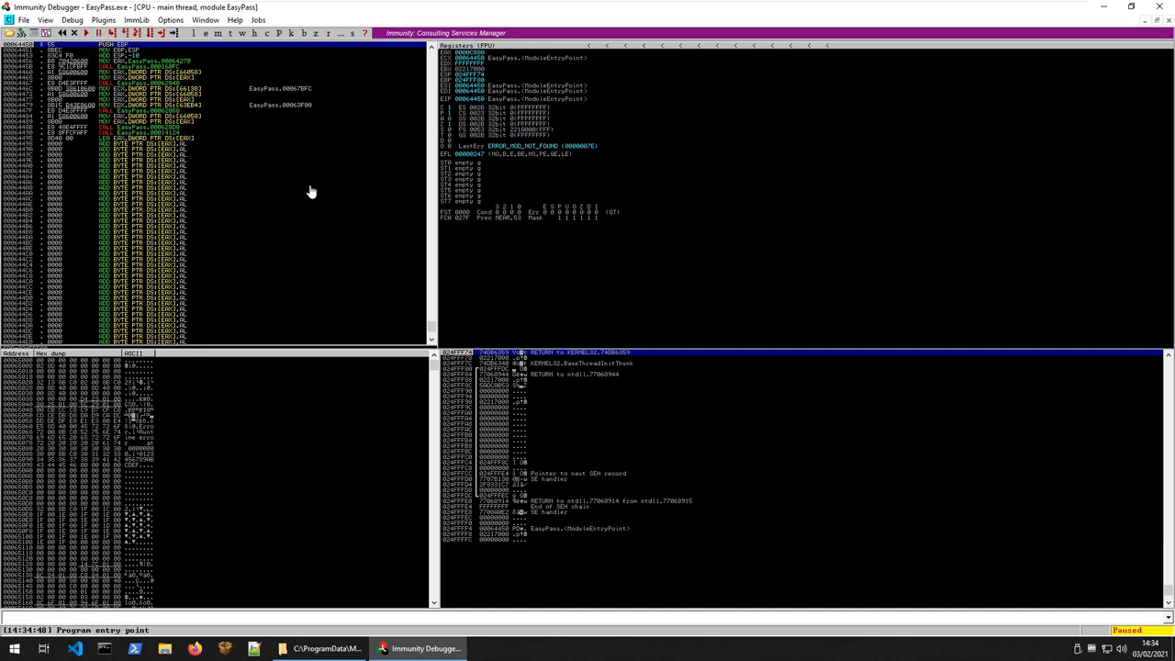
List all referenced text strings in EasyPass.exe's code via Search for > All referenced text strings.
right_click(228, 176)
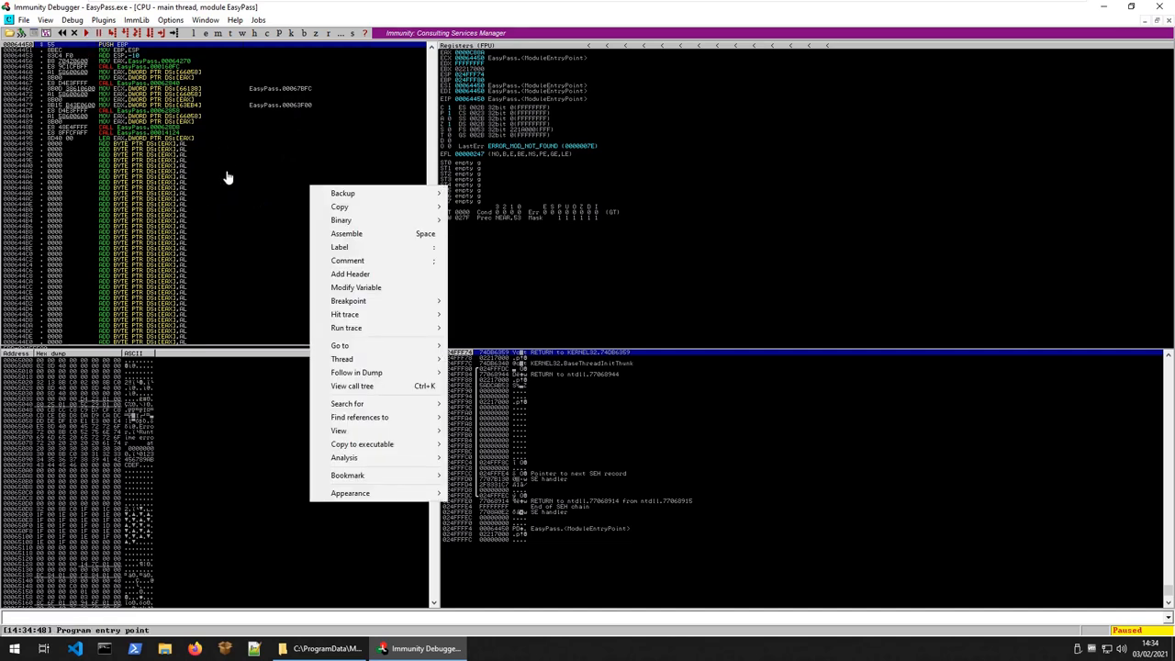
left_click(290, 454)
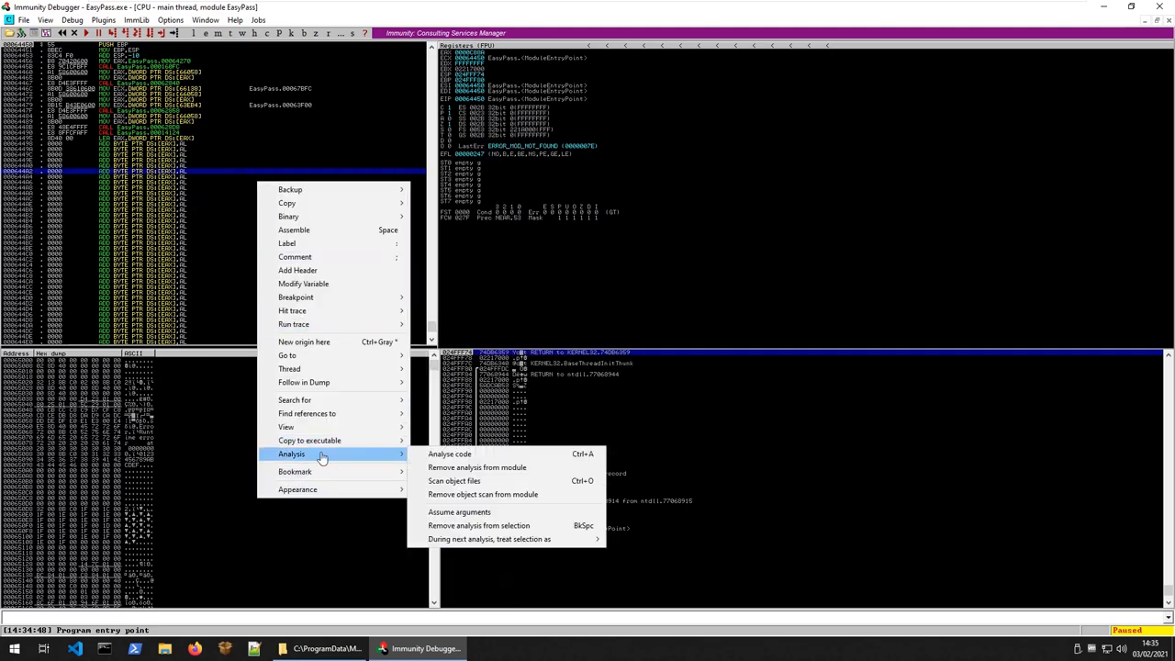
mouse_move(294, 400)
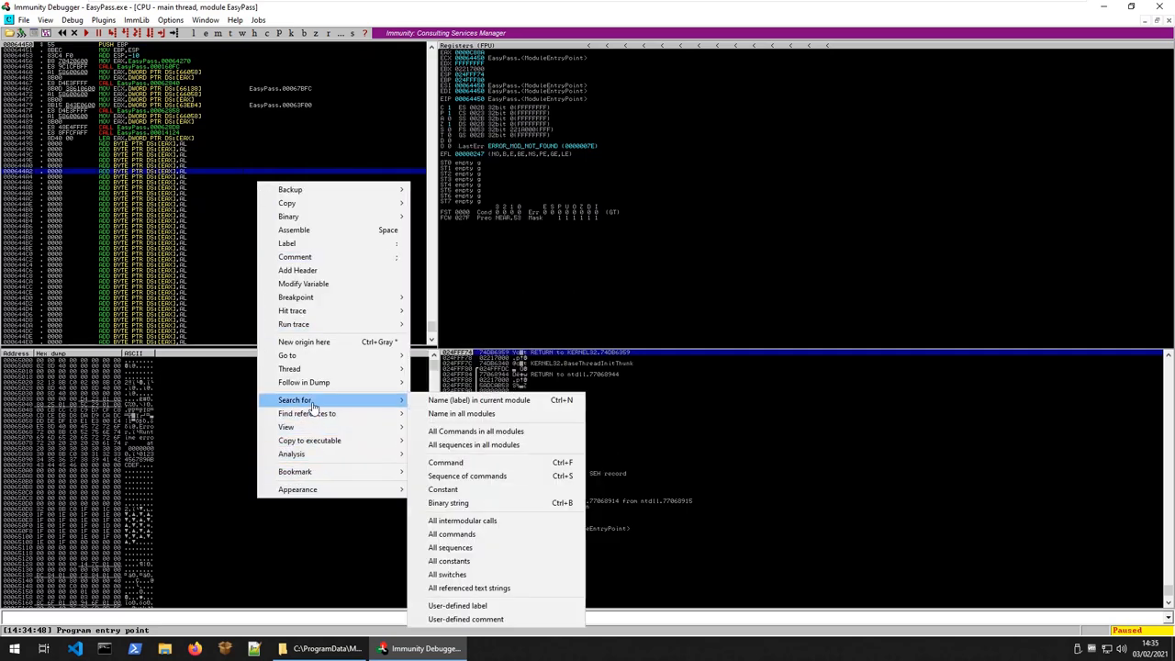
left_click(461, 588)
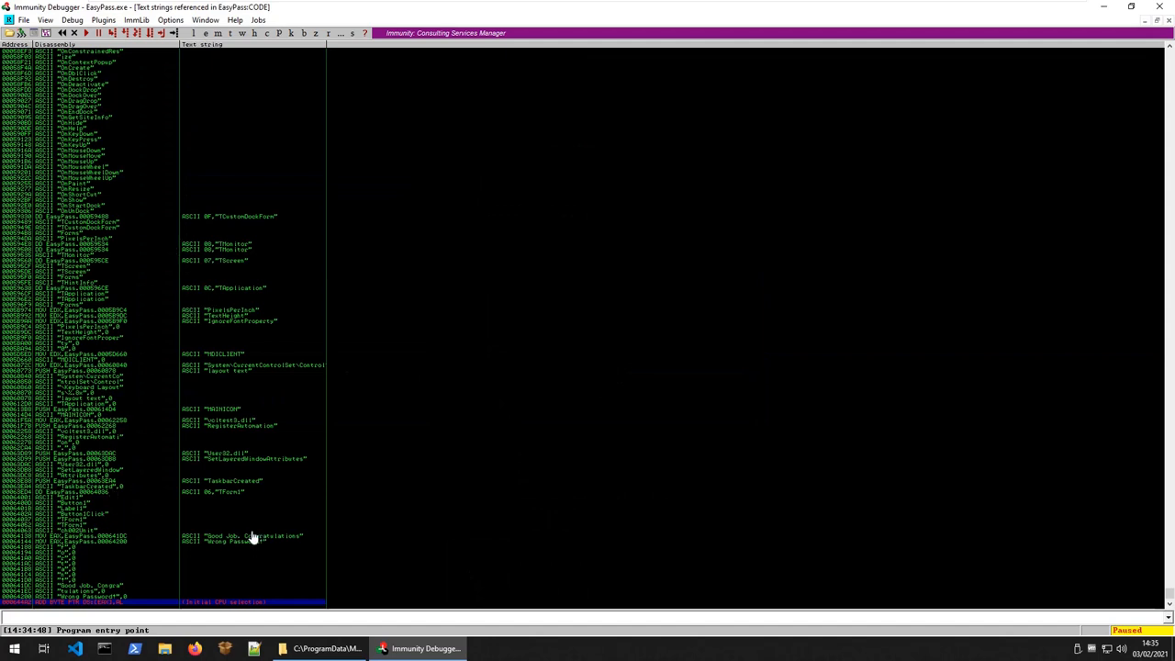
mouse_move(110, 569)
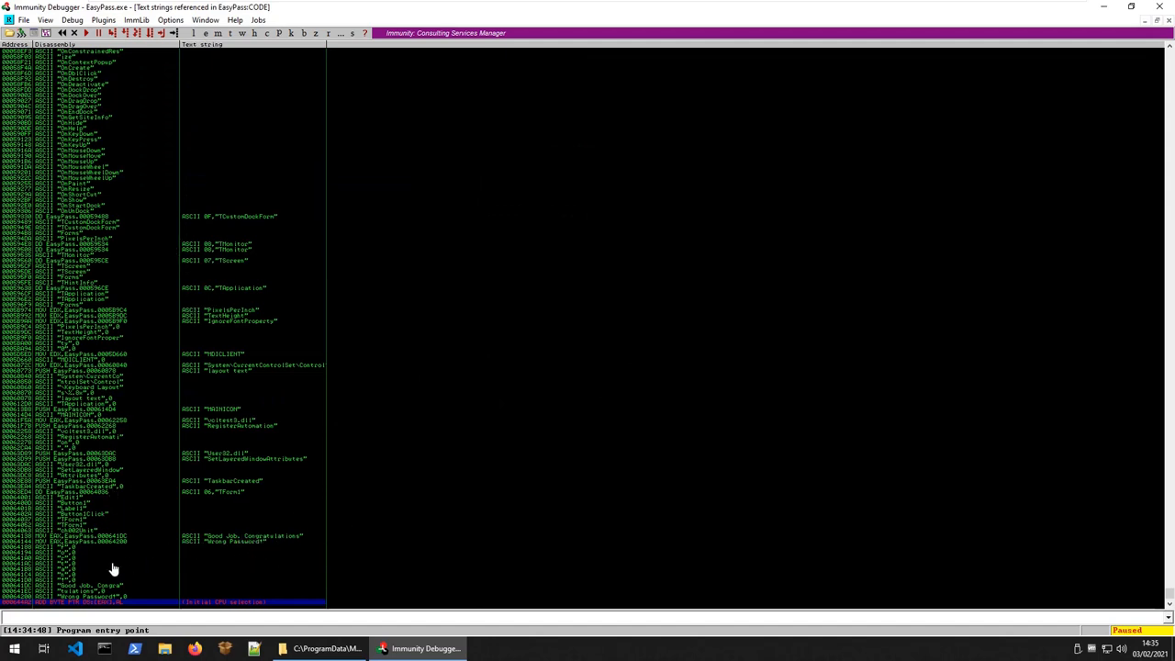
mouse_move(112, 536)
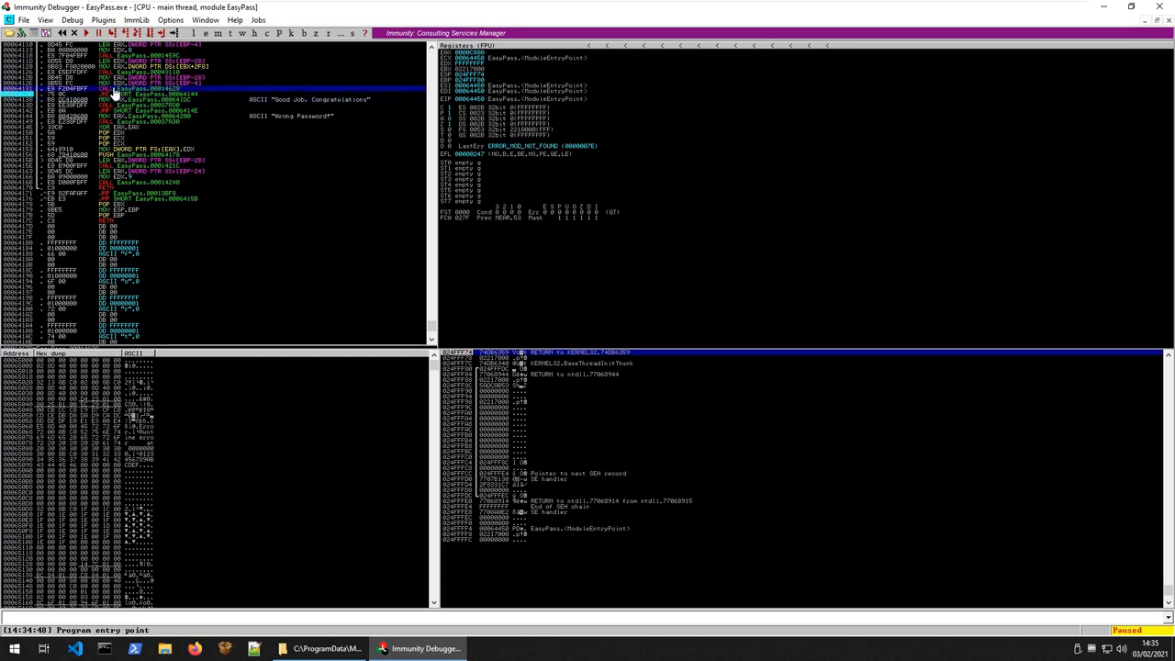
mouse_move(144, 125)
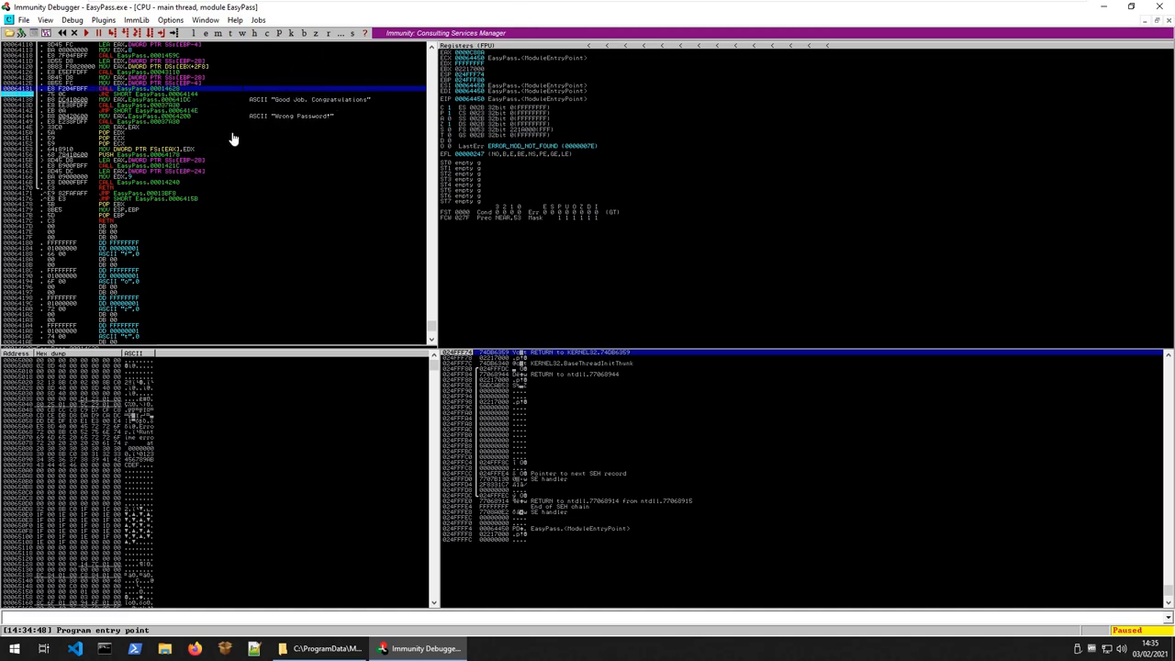
mouse_move(316, 96)
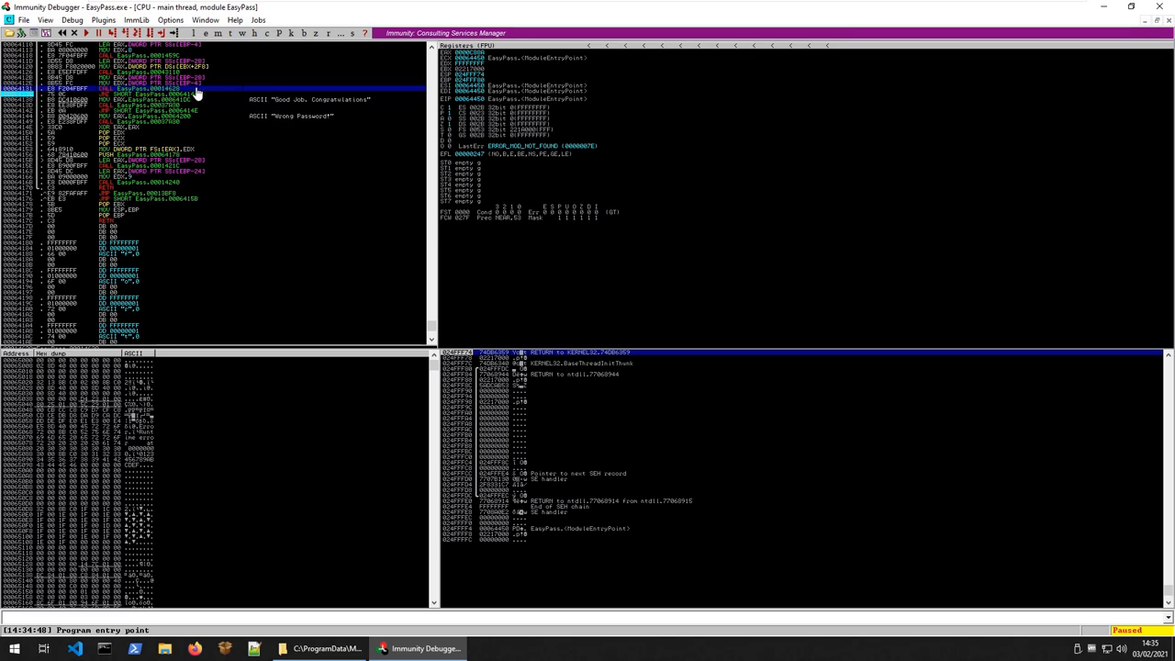
mouse_move(237, 75)
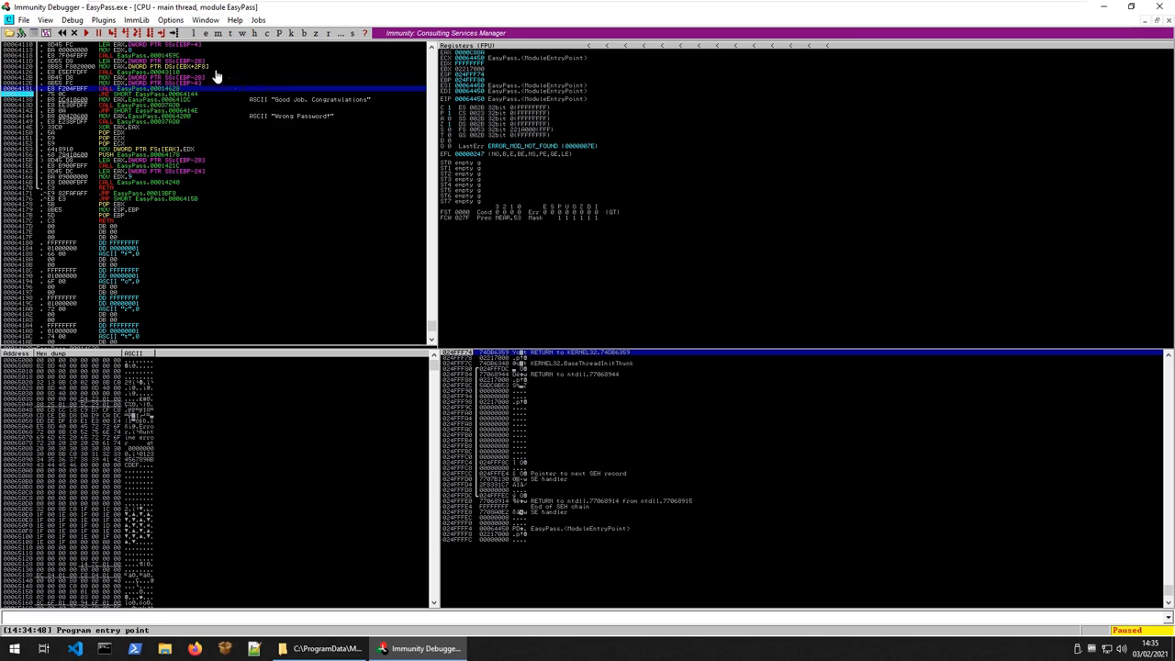
mouse_move(244, 156)
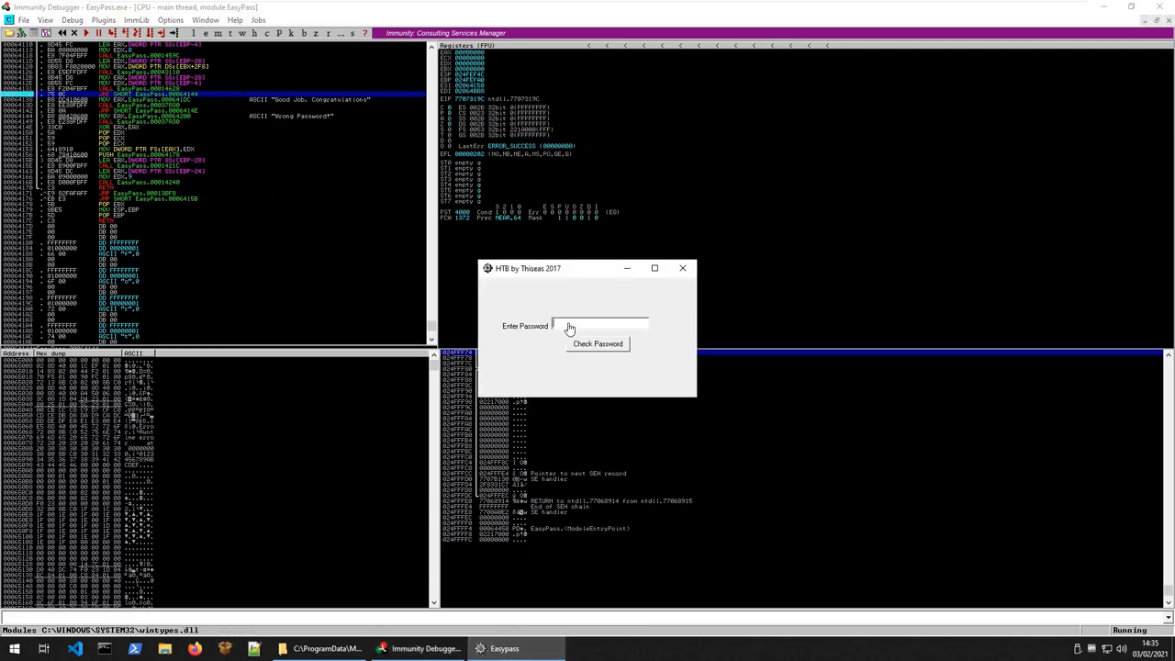
Submit the dummy password 'pass', hit the breakpoint at 00454136, then dismiss the 'Wrong Password!' message.
type("pass")
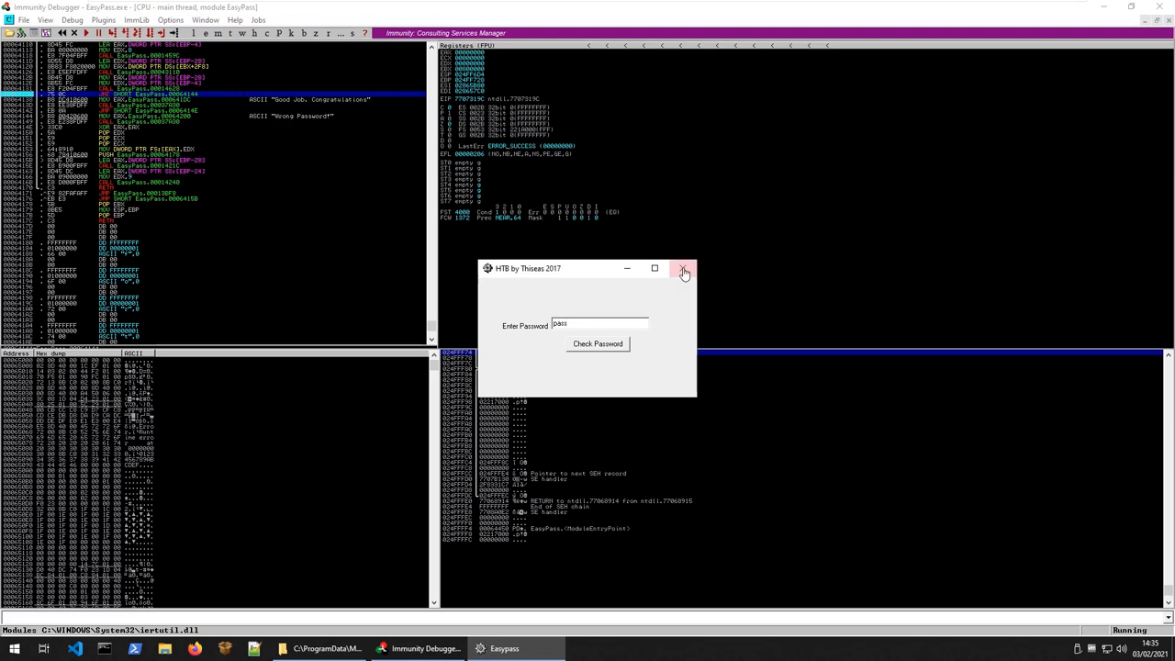
left_click(684, 269)
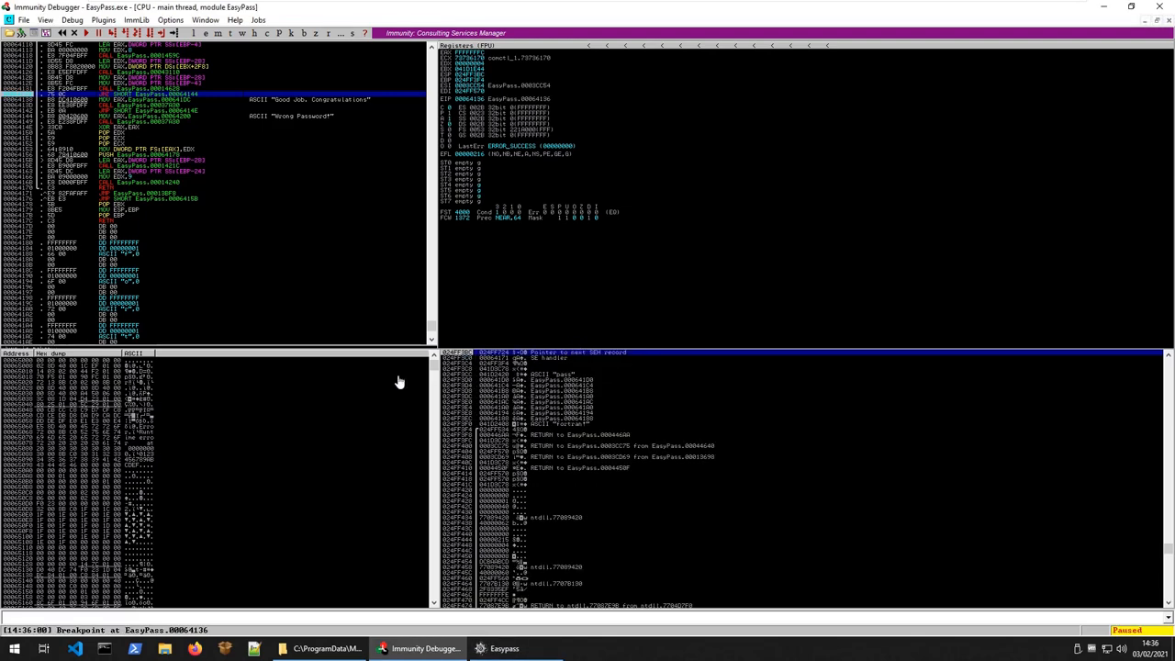
mouse_move(781, 494)
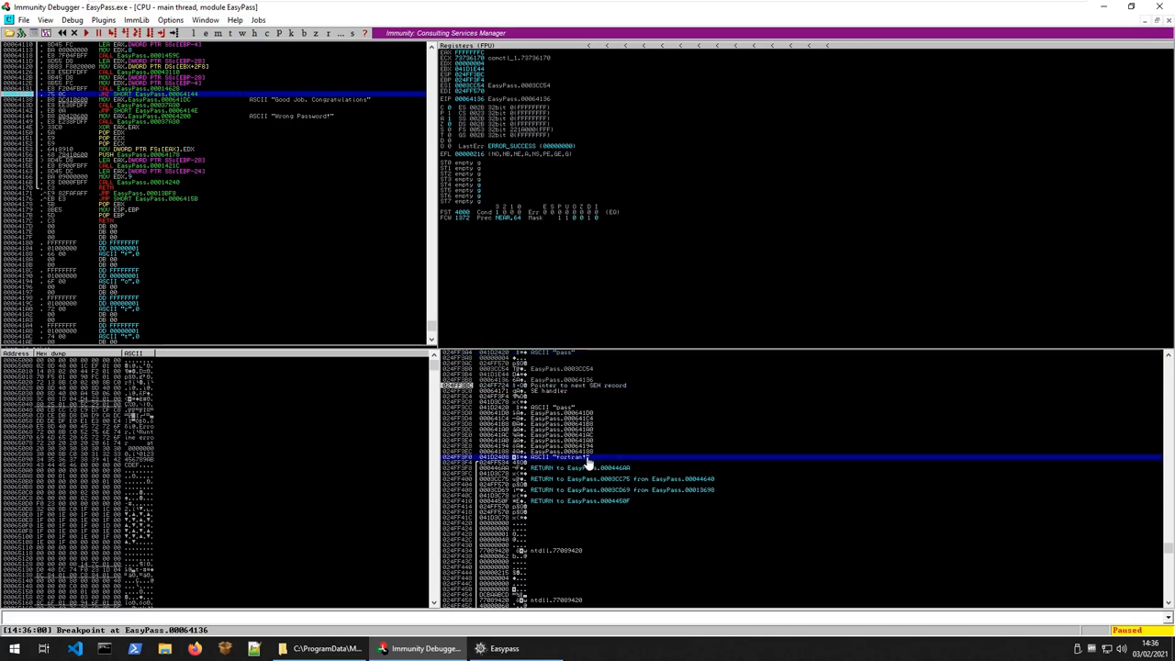
mouse_move(529, 411)
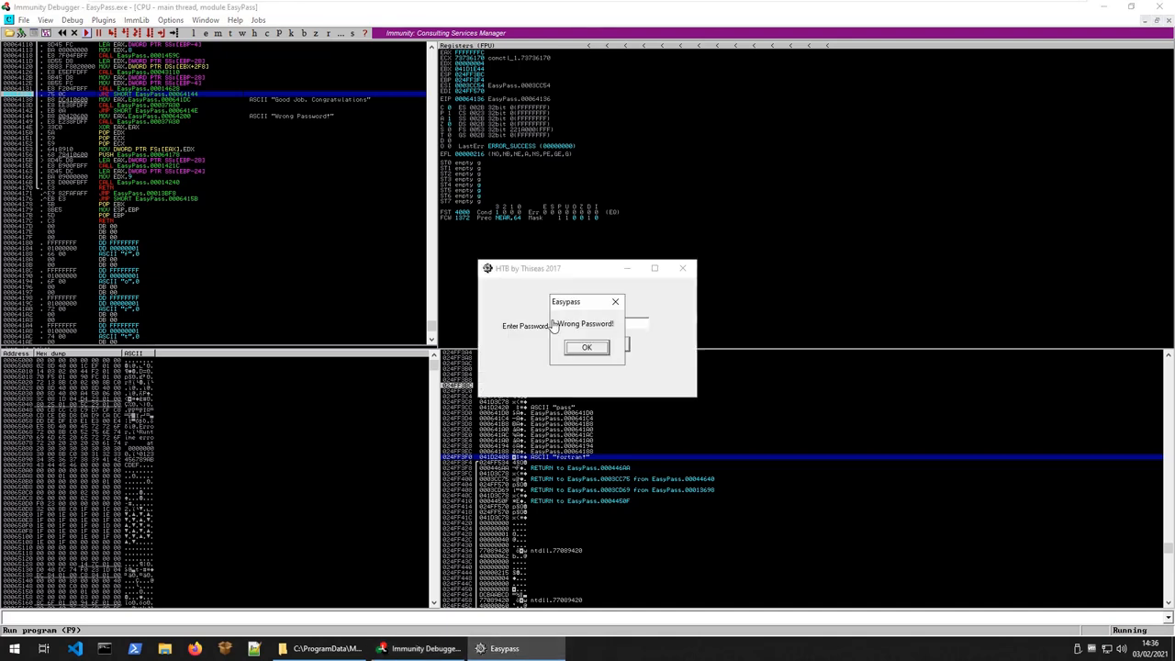
left_click(585, 347)
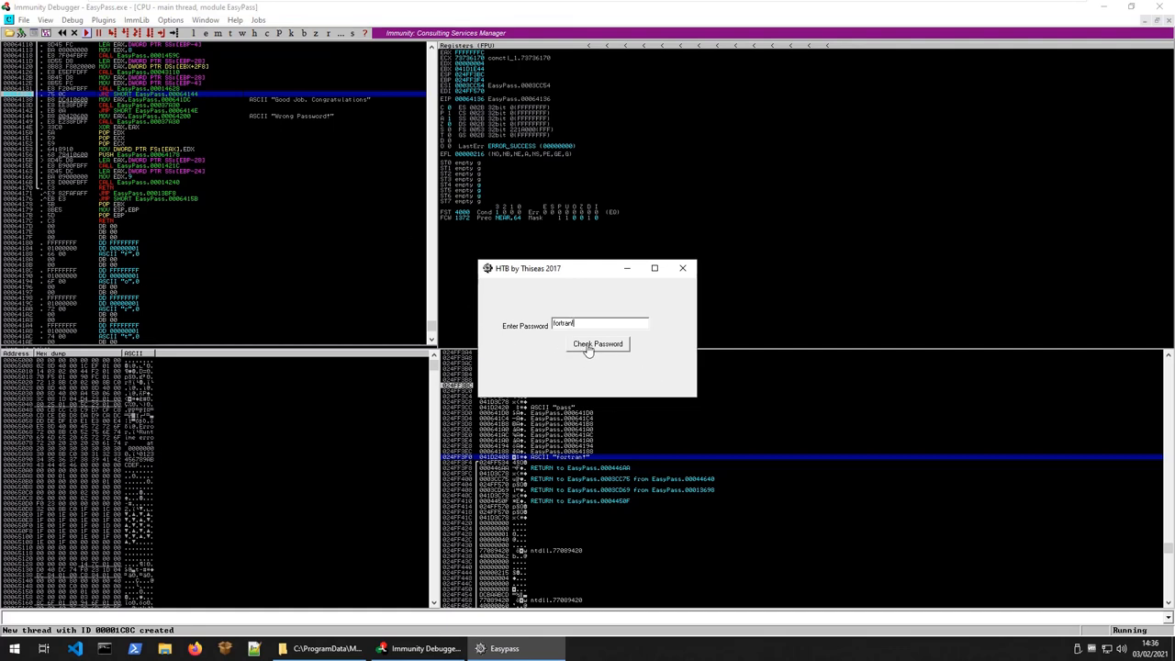
Check the recovered password, continue past the breakpoint, and acknowledge 'Good Job. Congratulations'.
left_click(599, 346)
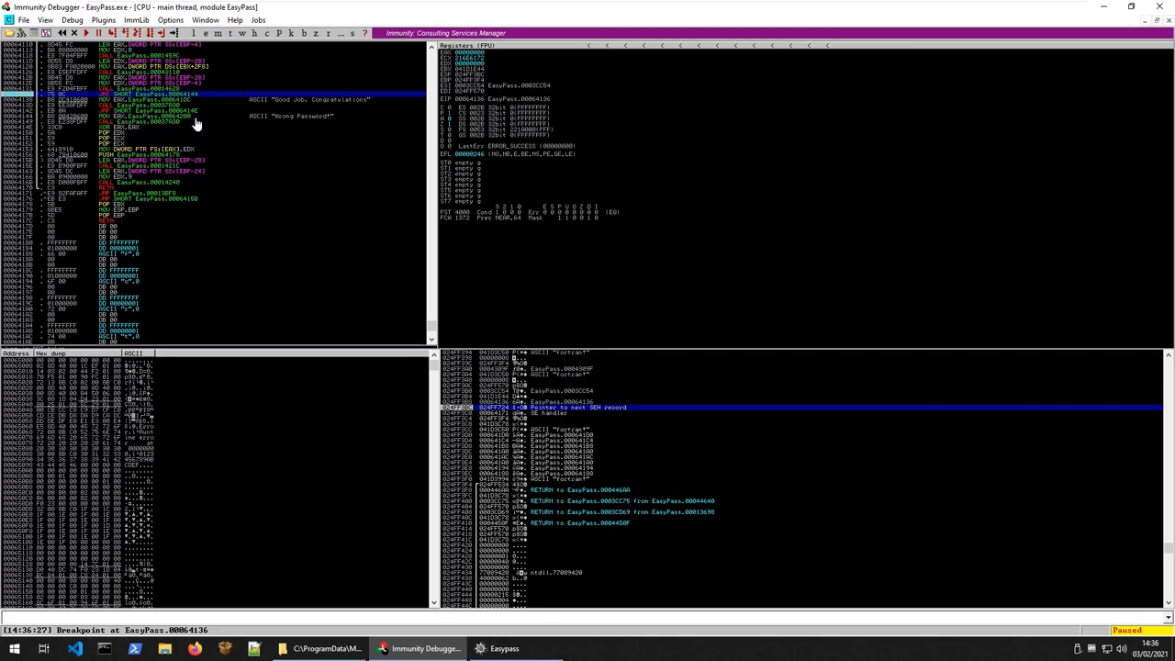
mouse_move(475, 132)
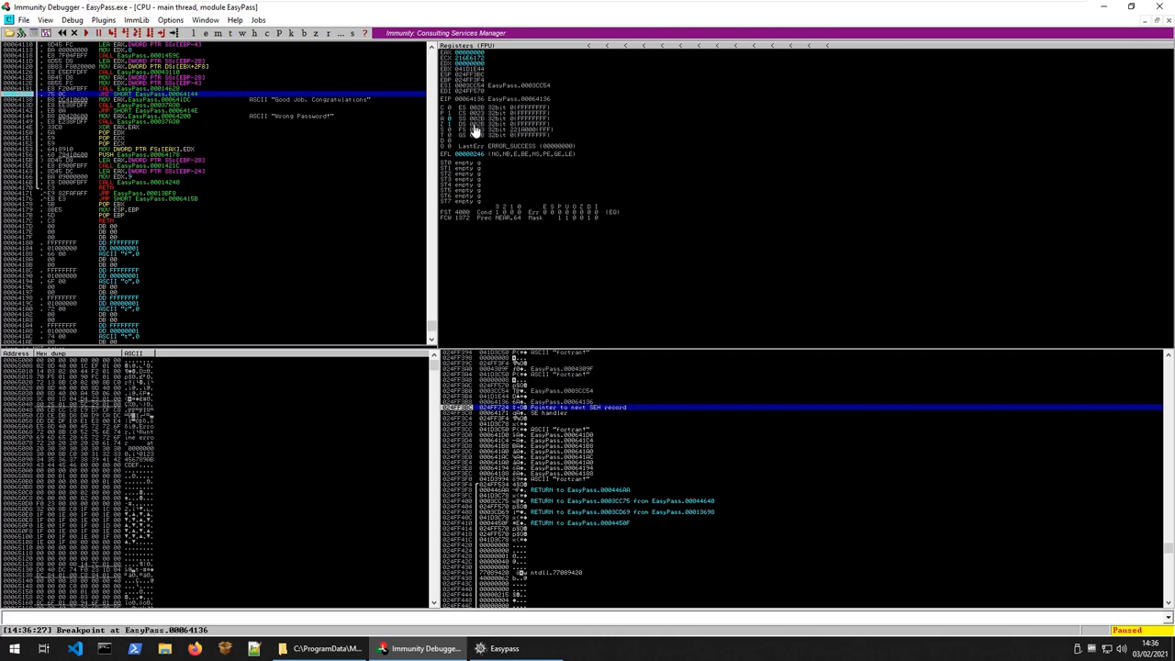
left_click(92, 40)
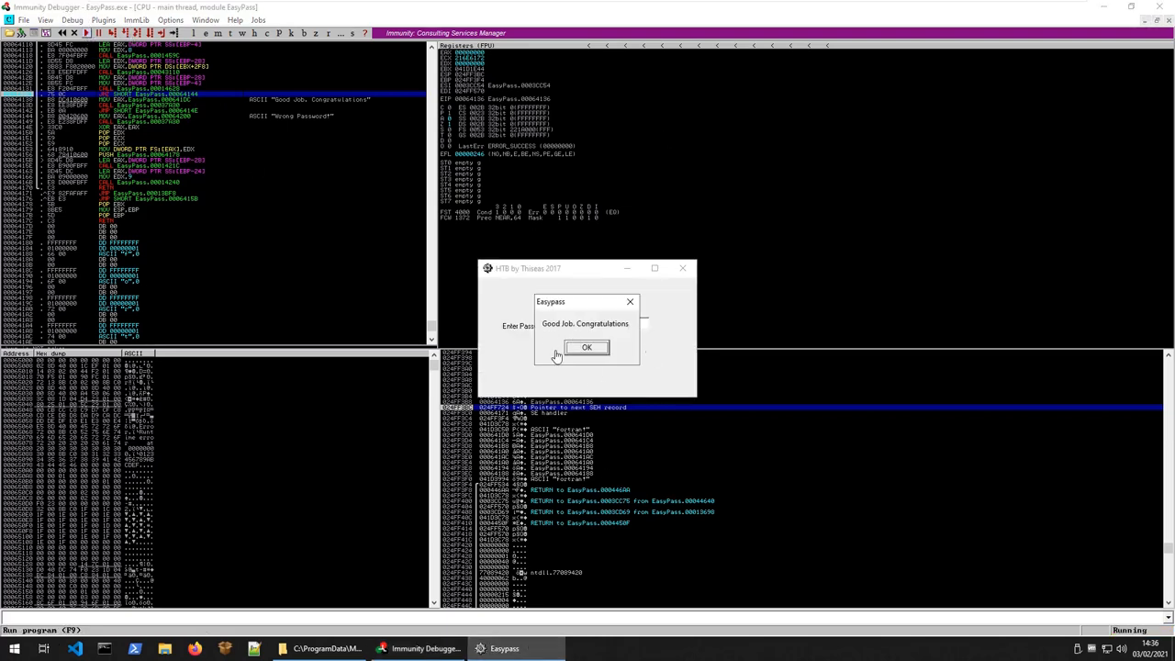
left_click(588, 347)
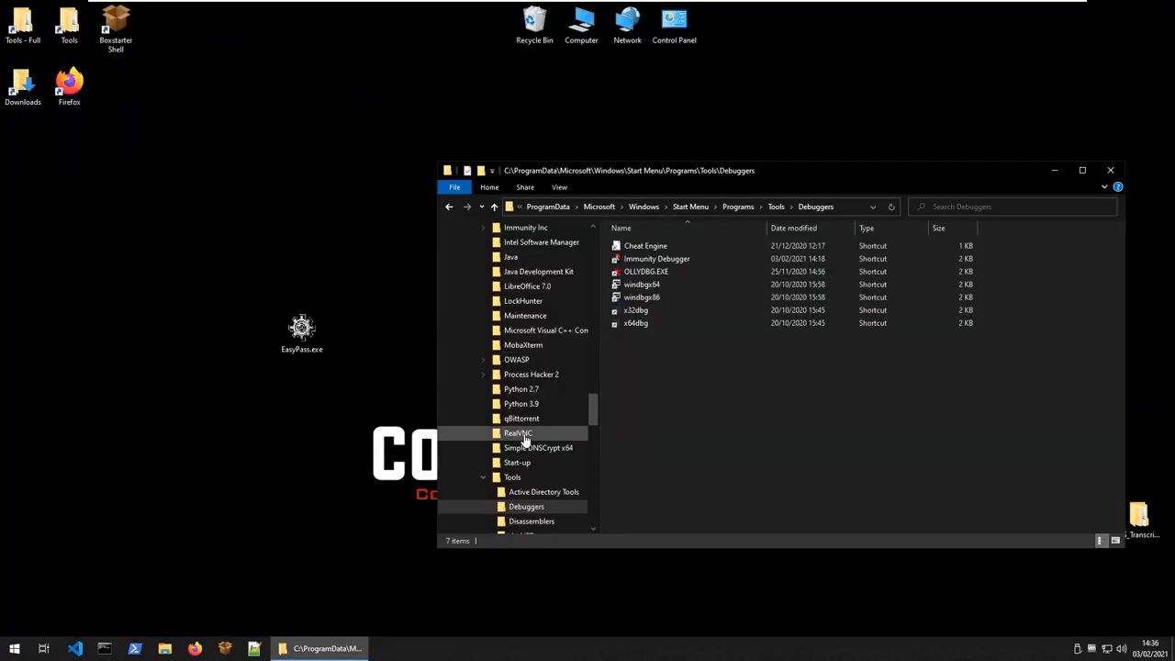
Close the Debuggers File Explorer window, leaving the Commando VM desktop clear.
left_click(1109, 171)
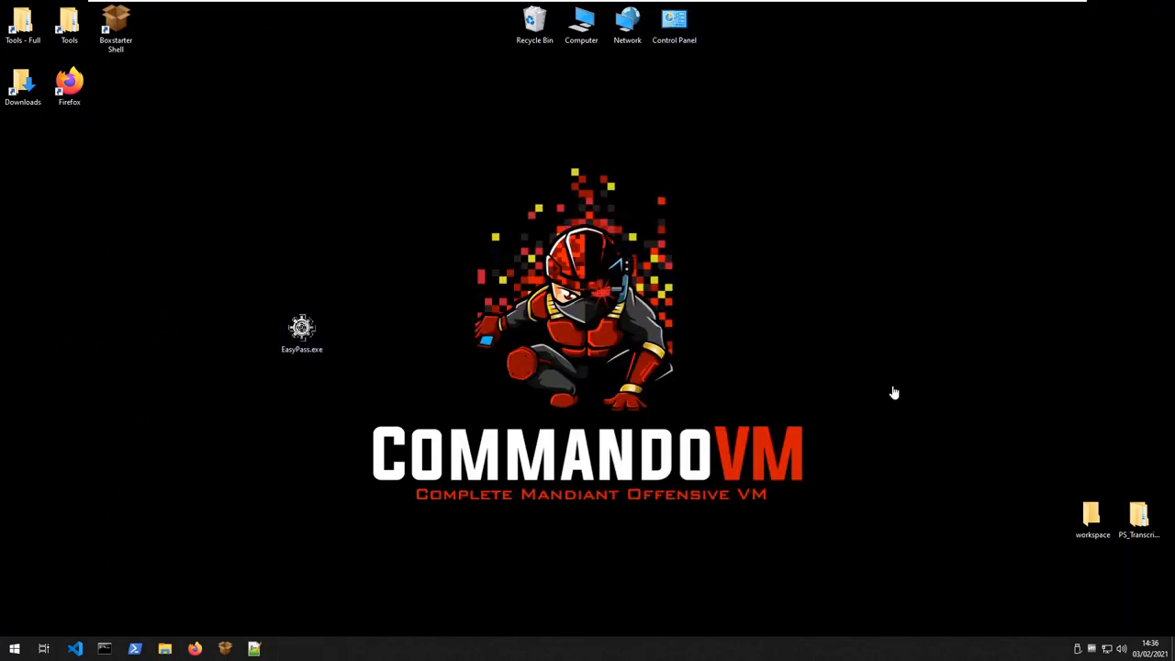
mouse_move(628, 323)
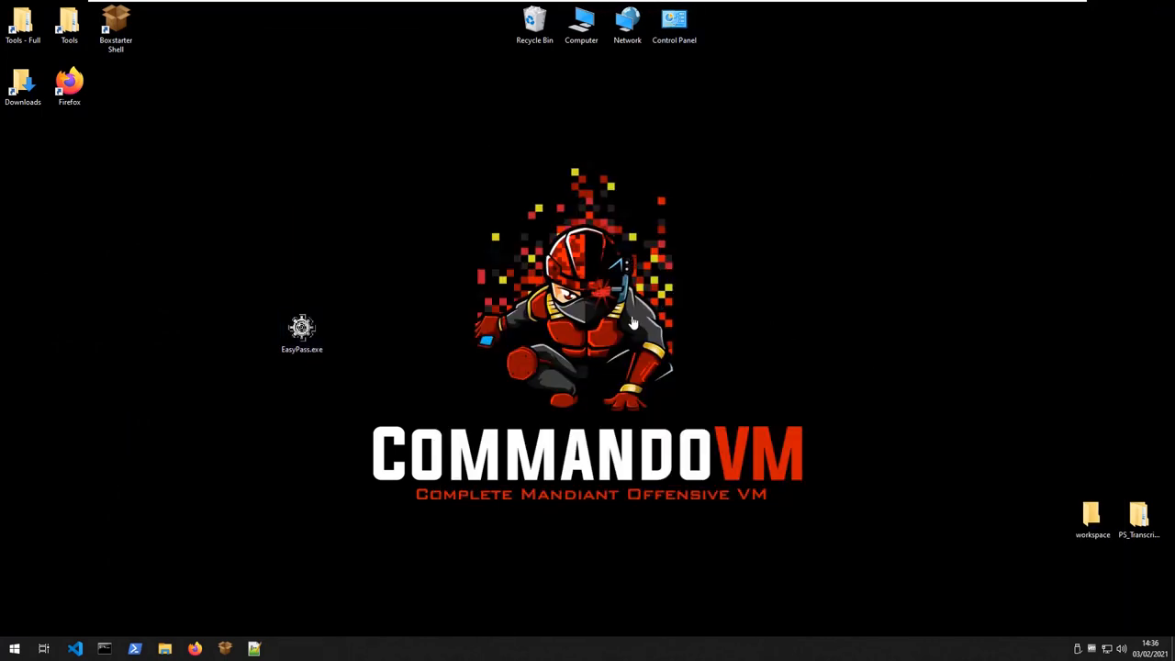